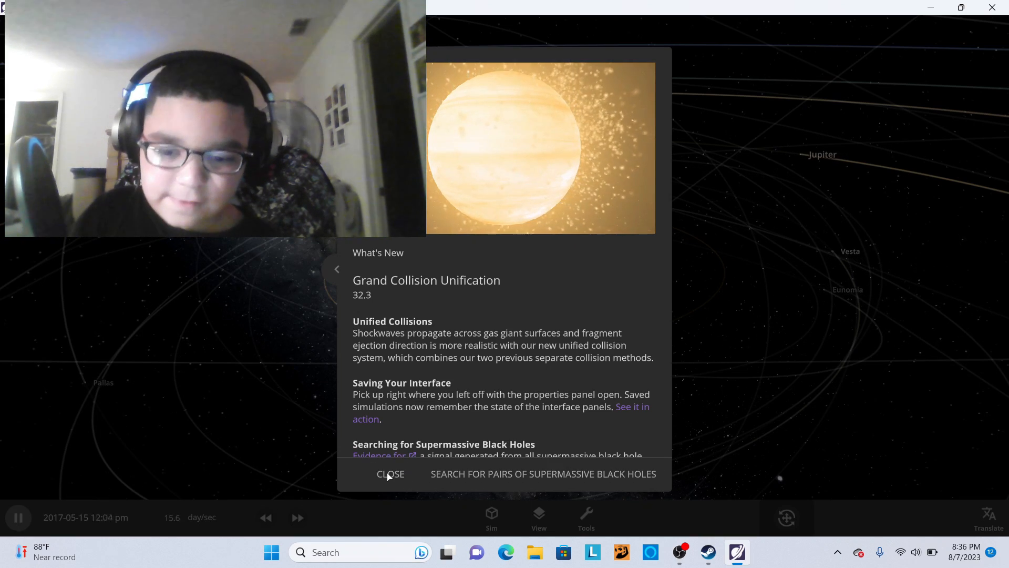
Close the What's New notes and pause the Solar System simulation.
click(390, 474)
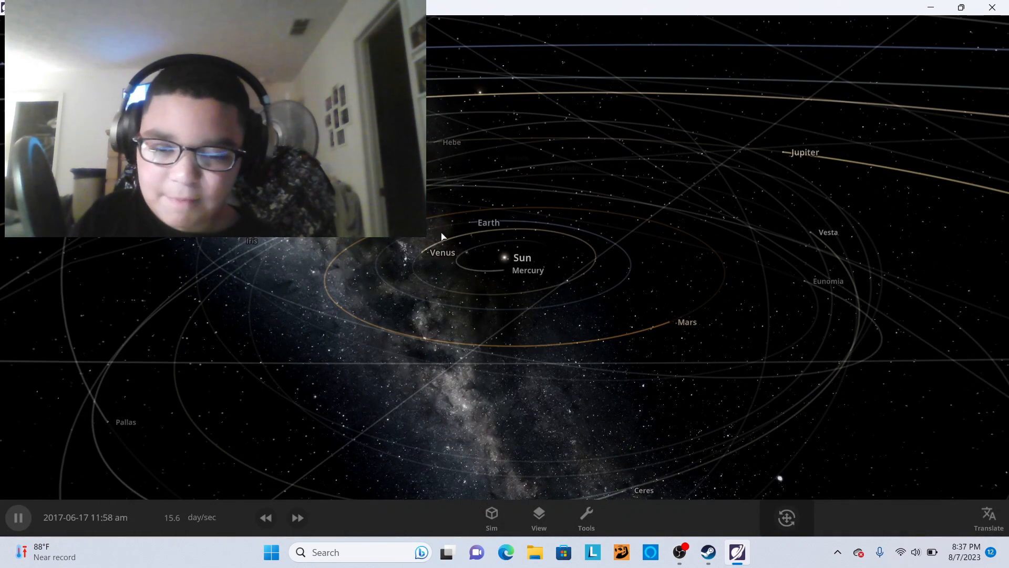
click(17, 517)
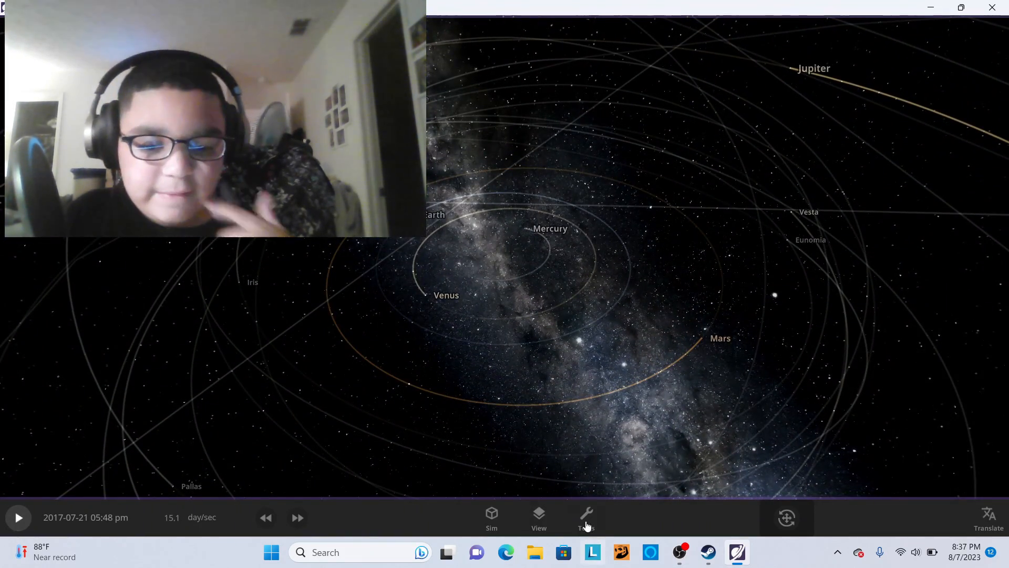
Add the Milky Way galaxy from the Add tool and place it in the solar system.
click(586, 517)
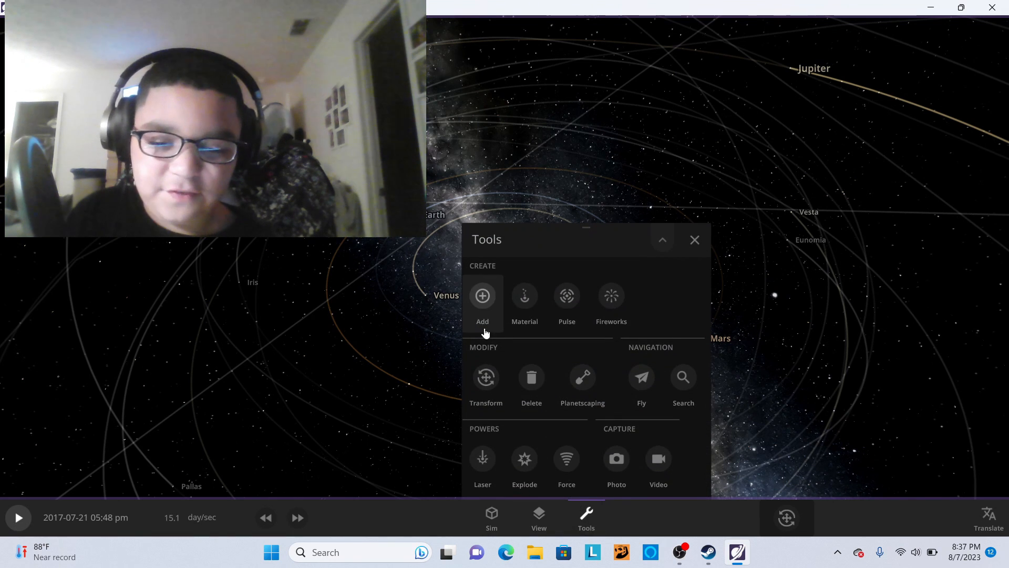
click(482, 303)
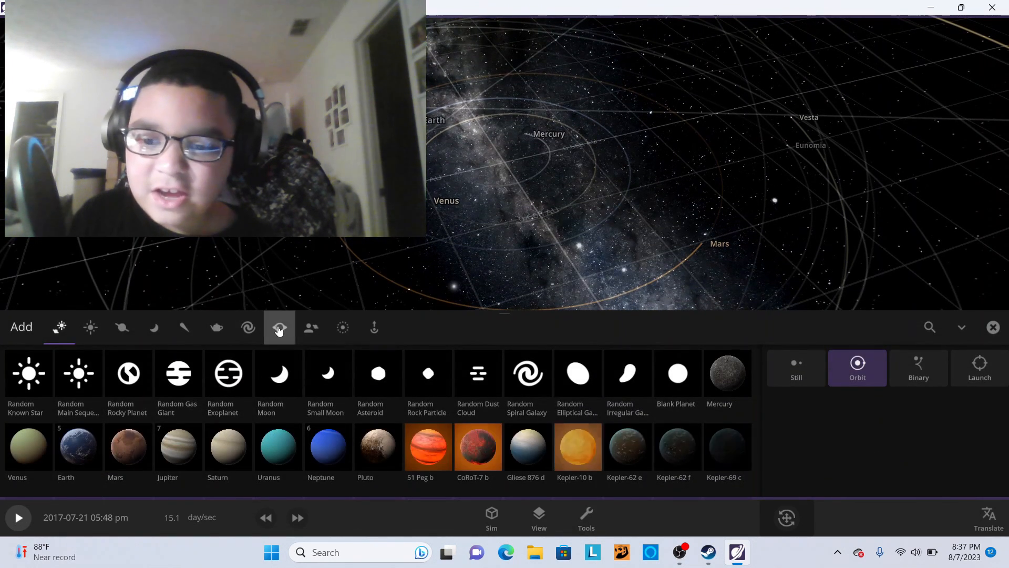
click(279, 327)
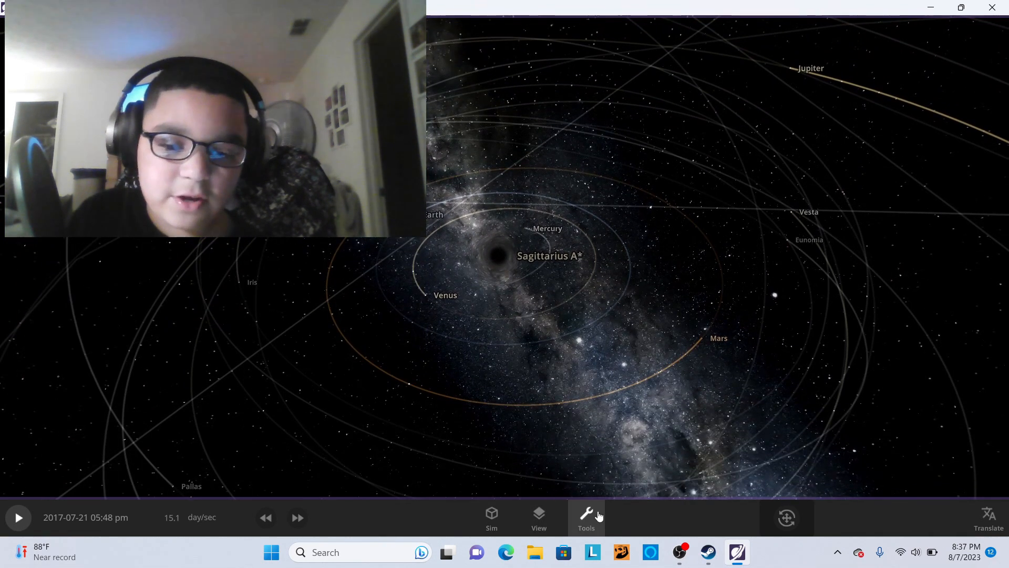
click(585, 517)
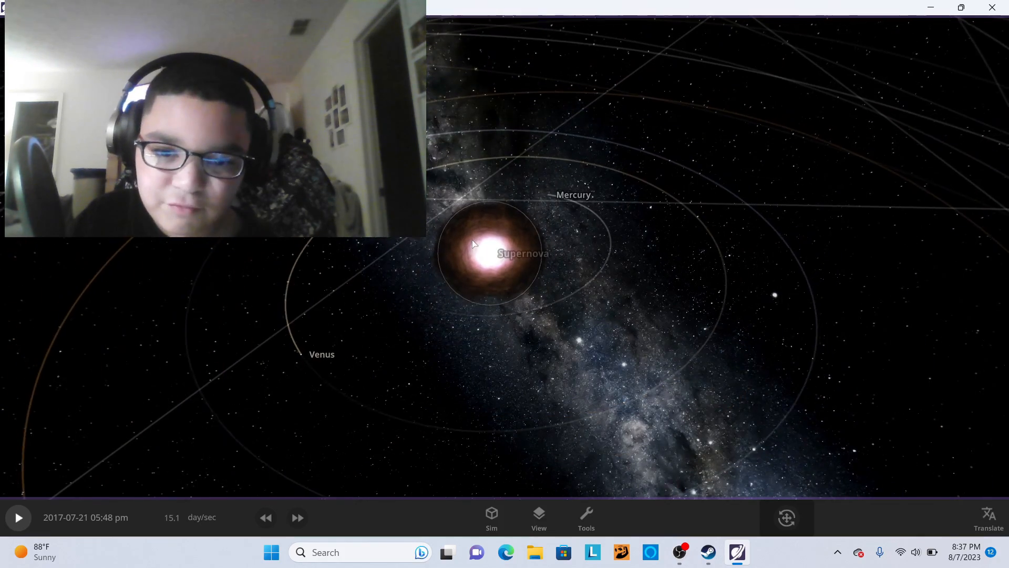
click(494, 254)
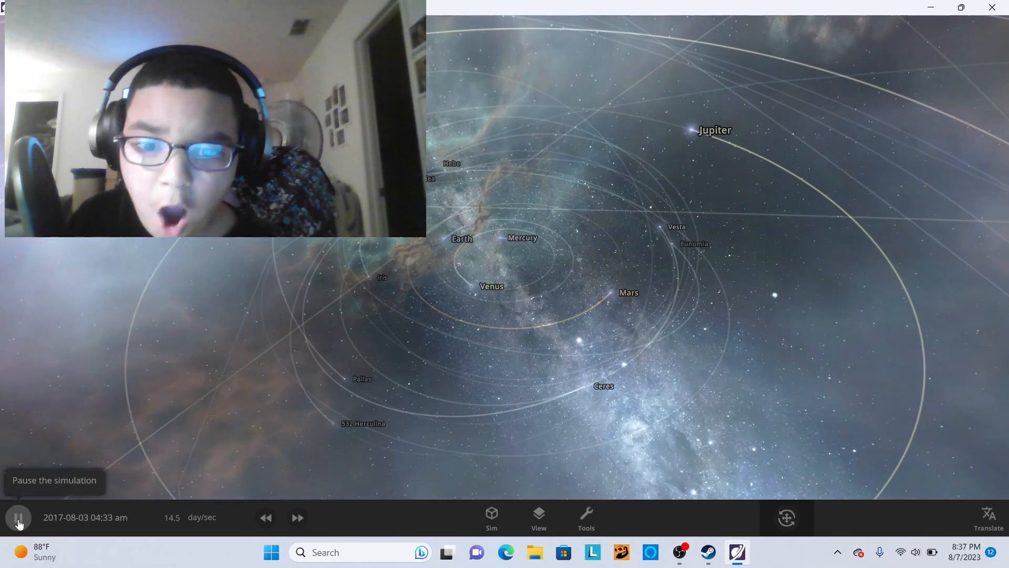
Pause and resume the simulation to watch the black hole's effect on the system.
click(17, 517)
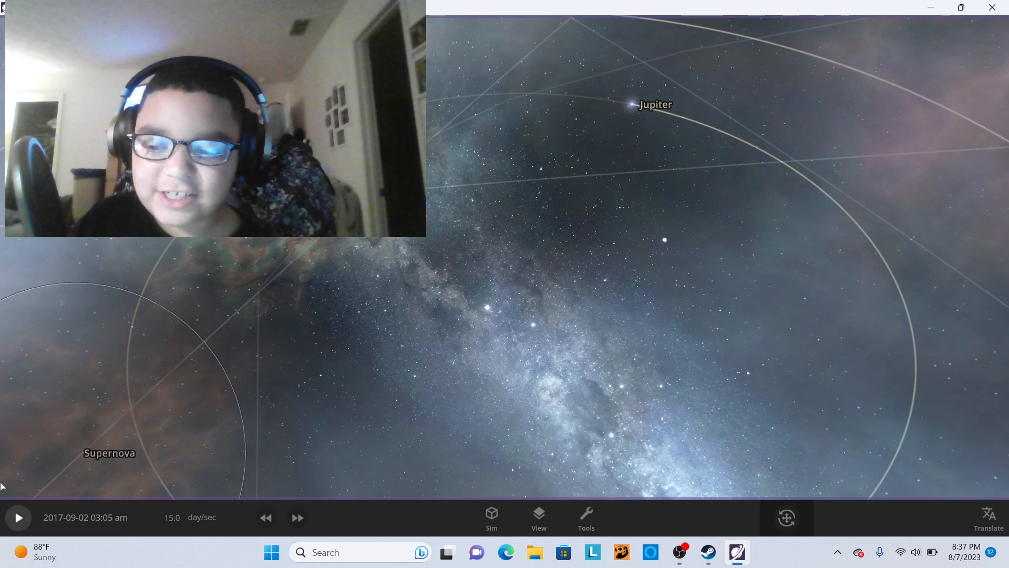
click(18, 517)
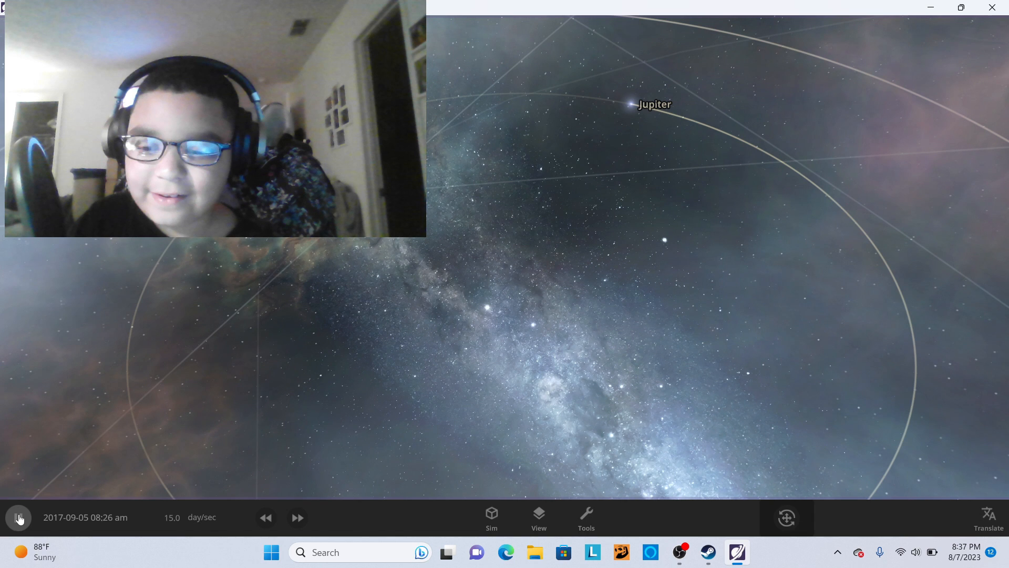
click(17, 517)
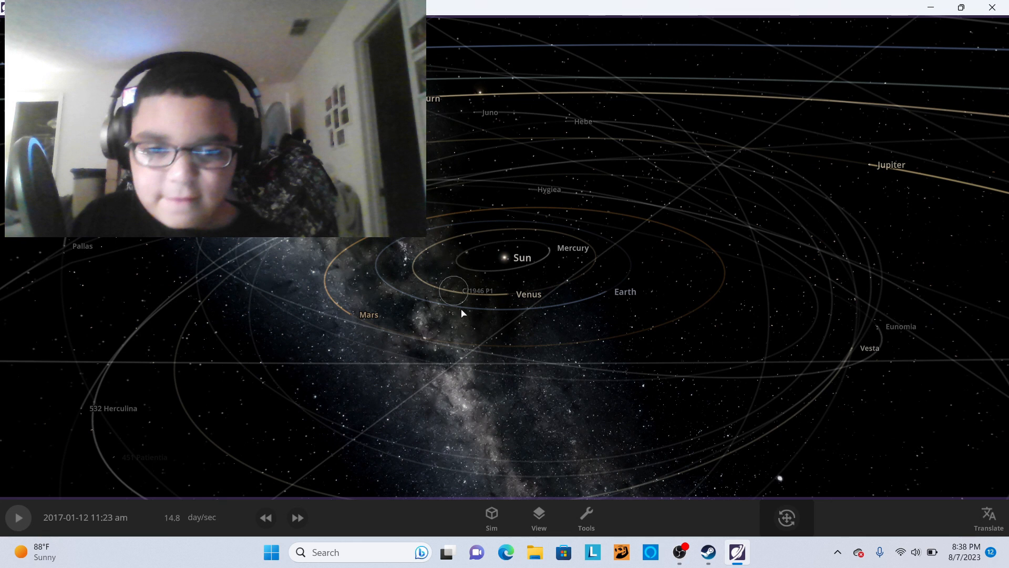
Rename the planet Uranus to 'Urans' in its properties panel.
scroll(down, 3)
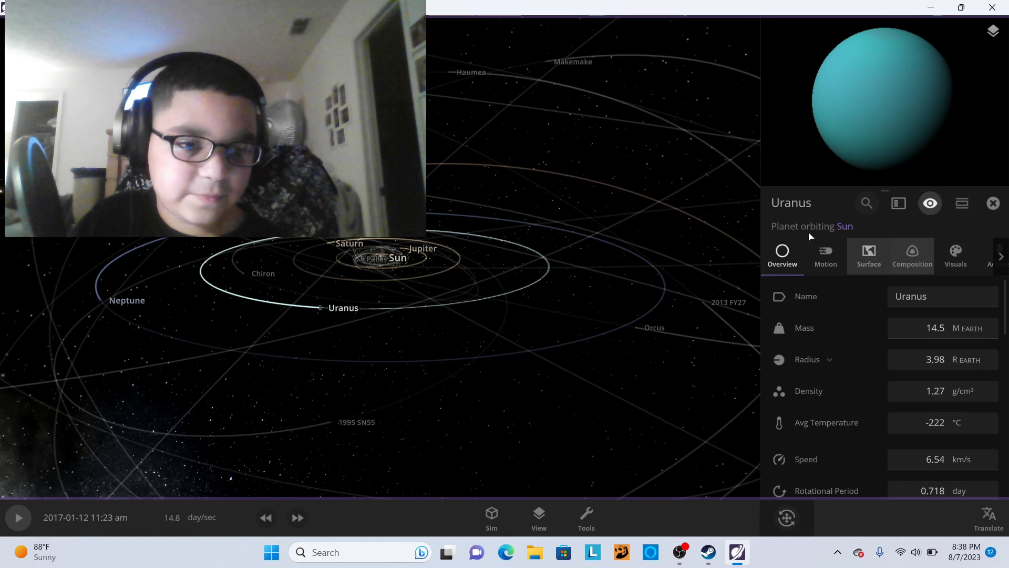
click(934, 297)
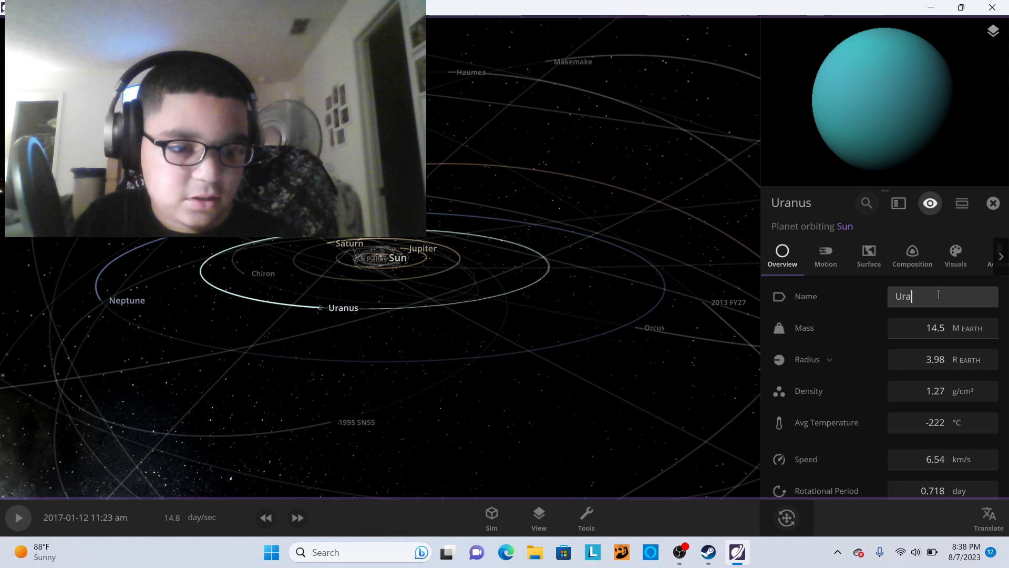
text(ns)
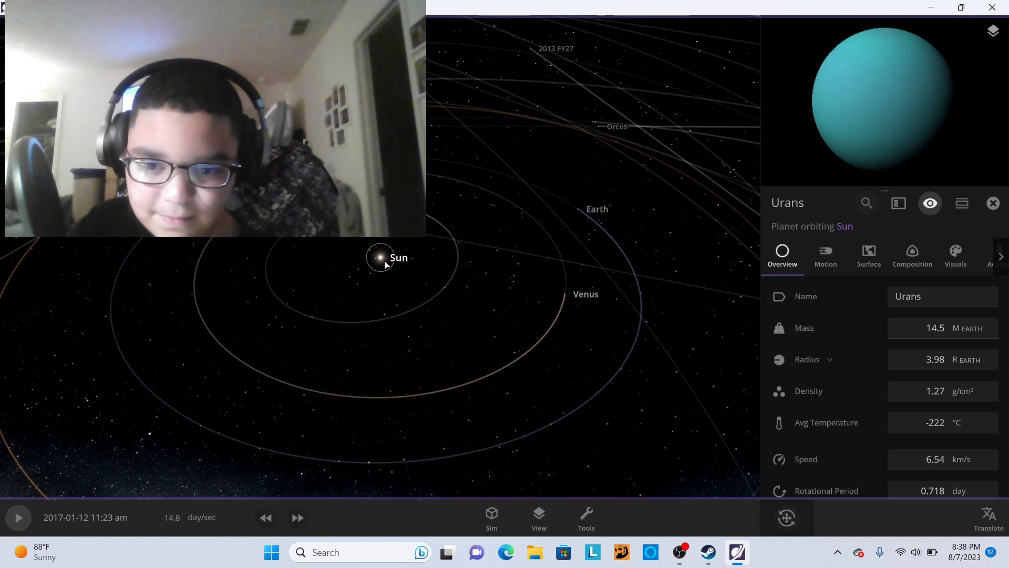
Focus the view on Earth and run the simulation slowed to about 29 minutes per second.
click(380, 257)
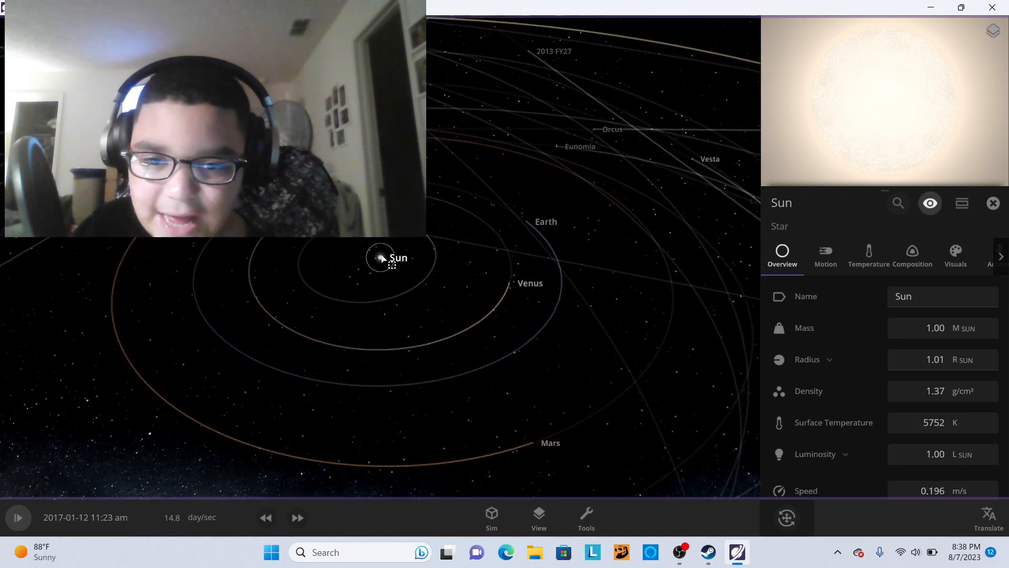
click(603, 202)
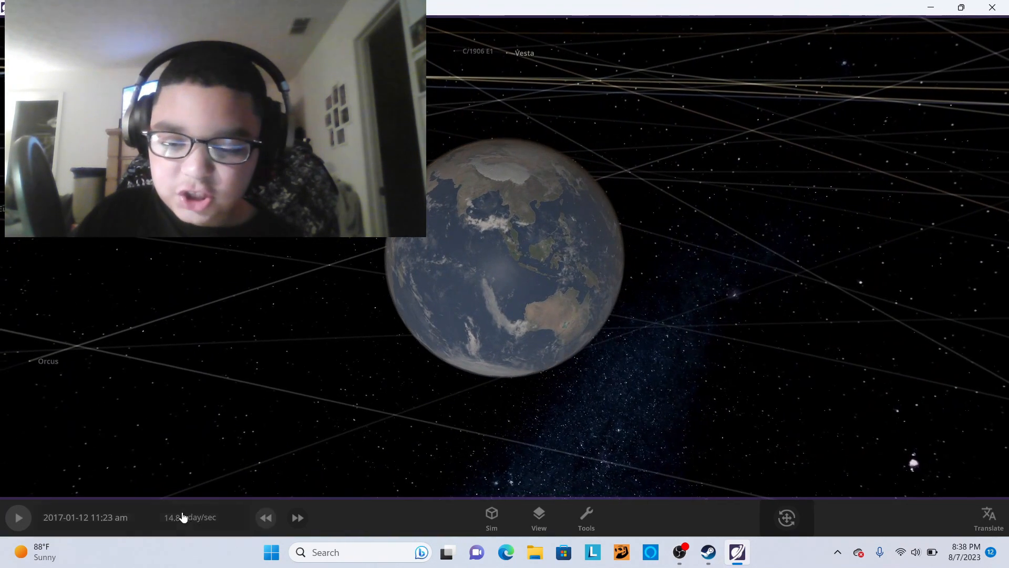
click(189, 517)
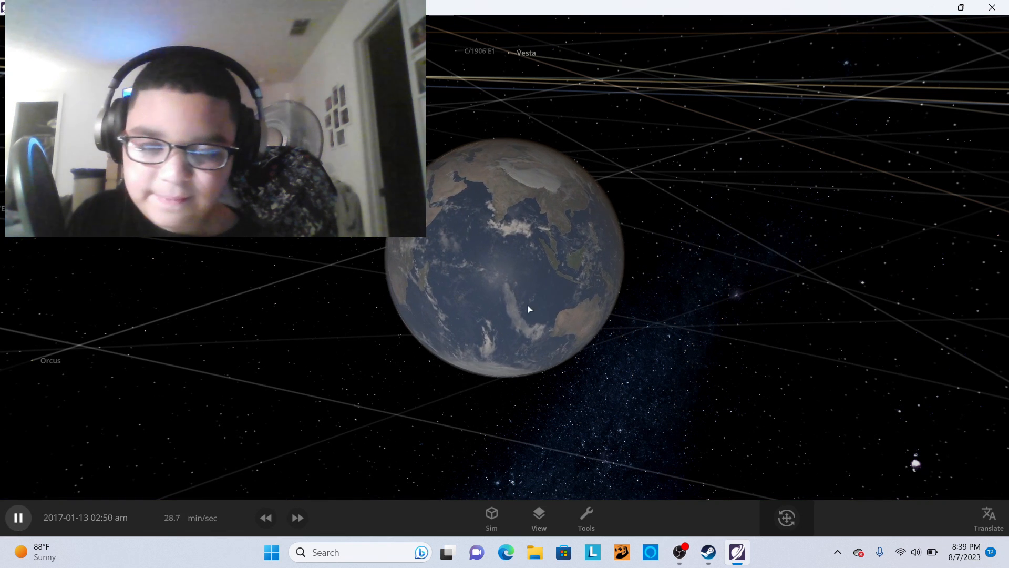
Add Callisto and place it in front of Earth.
click(584, 517)
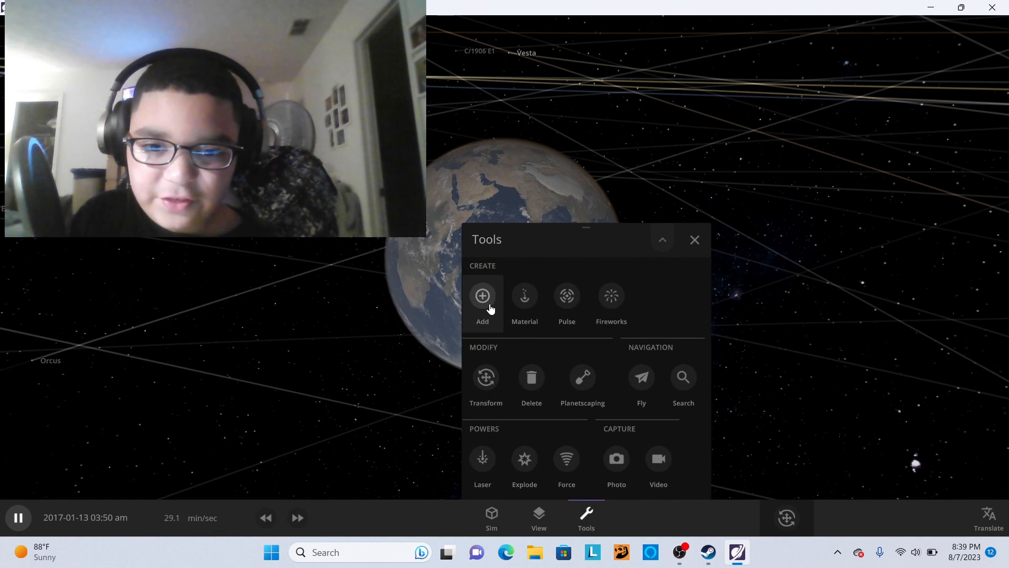
click(483, 300)
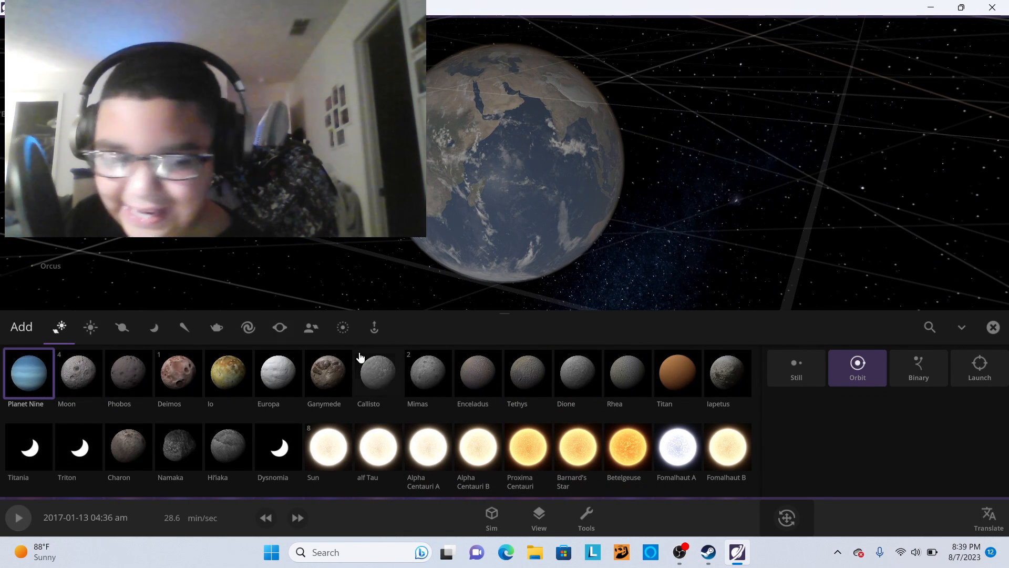
click(377, 373)
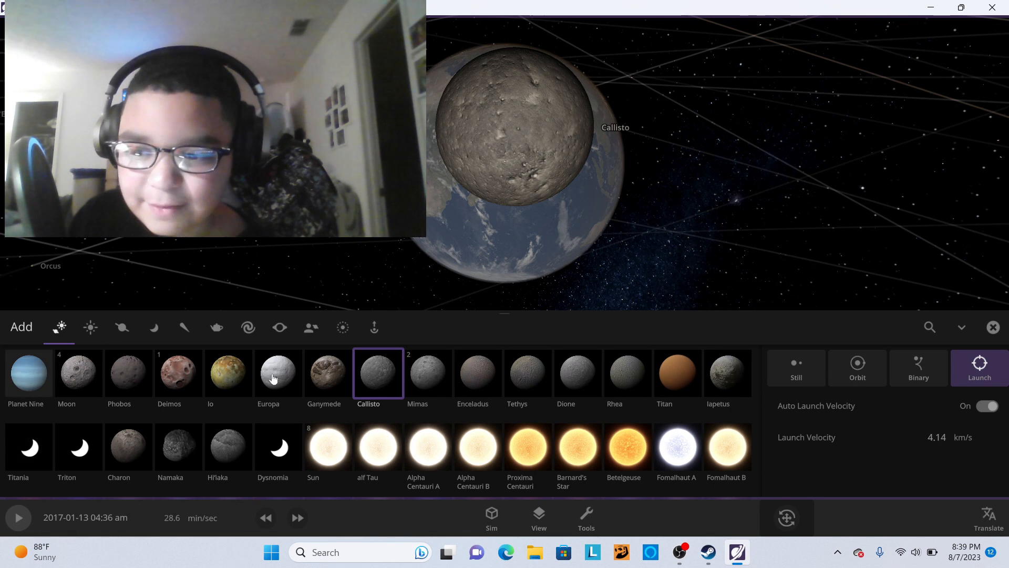
click(994, 327)
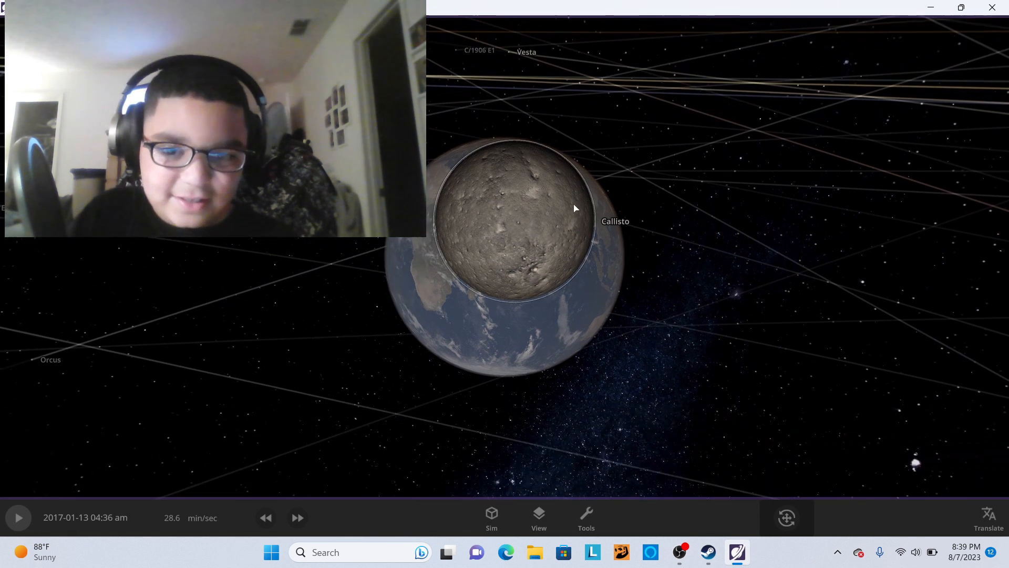
Add Planet Nine near Earth and resume the simulation.
click(585, 517)
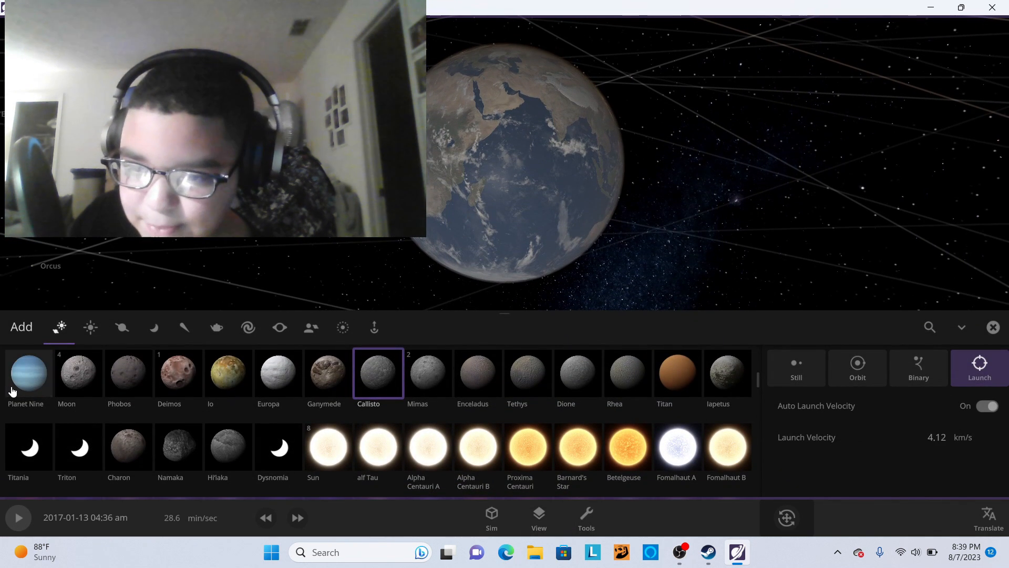
click(28, 372)
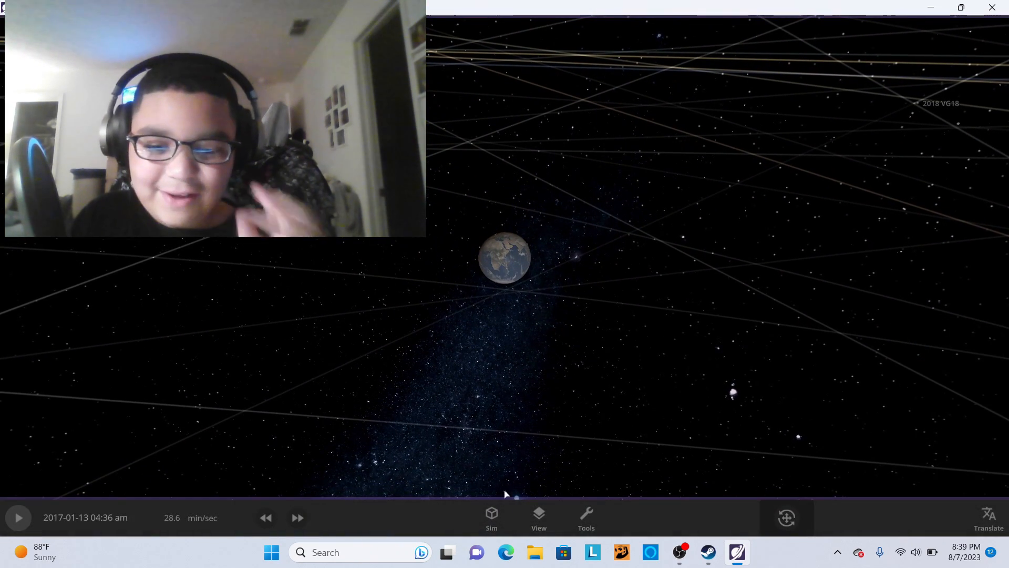
click(584, 517)
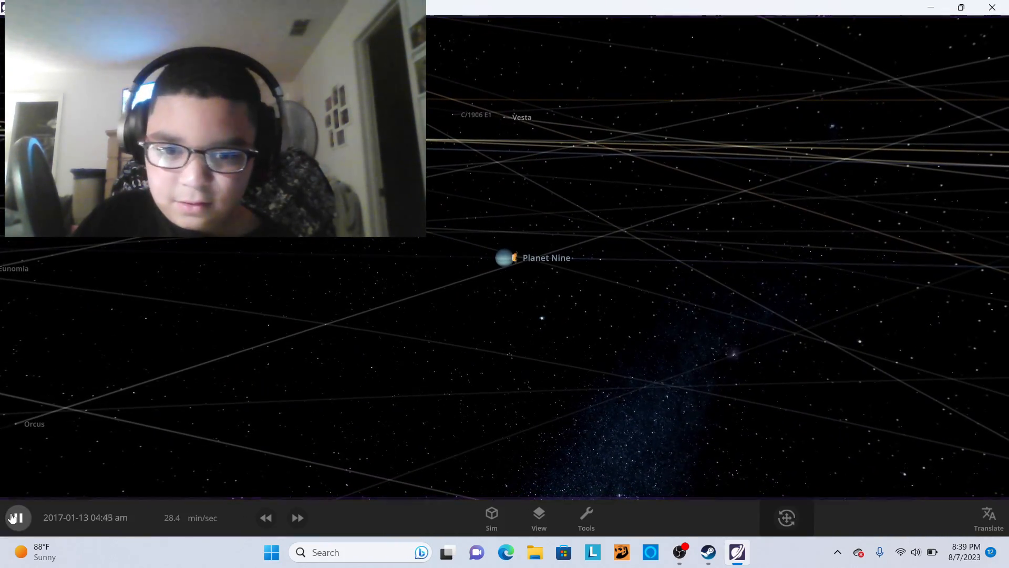
click(18, 517)
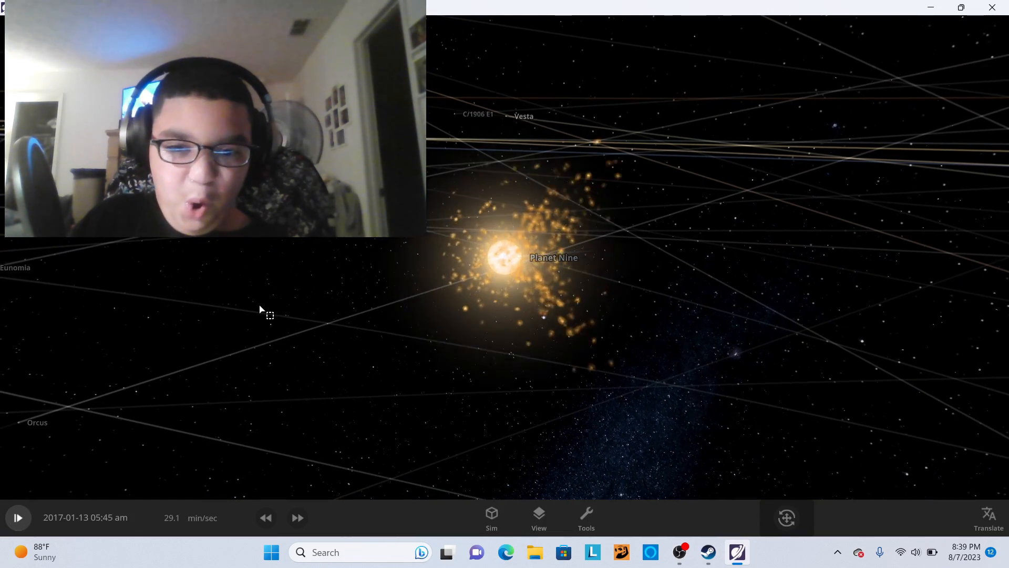
click(18, 517)
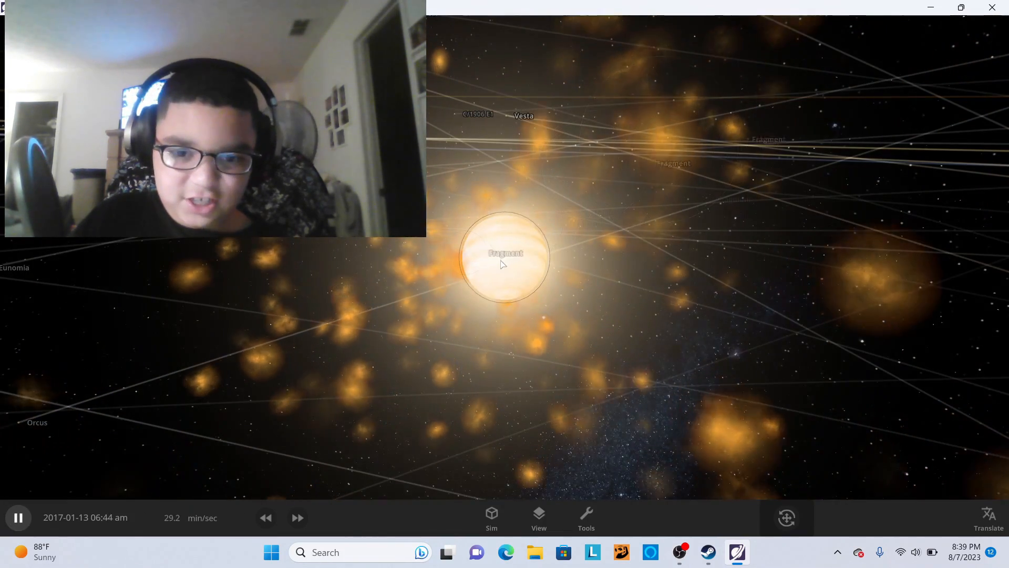
Inspect Planet Nine's properties and reset the solar system from the time controls.
click(505, 256)
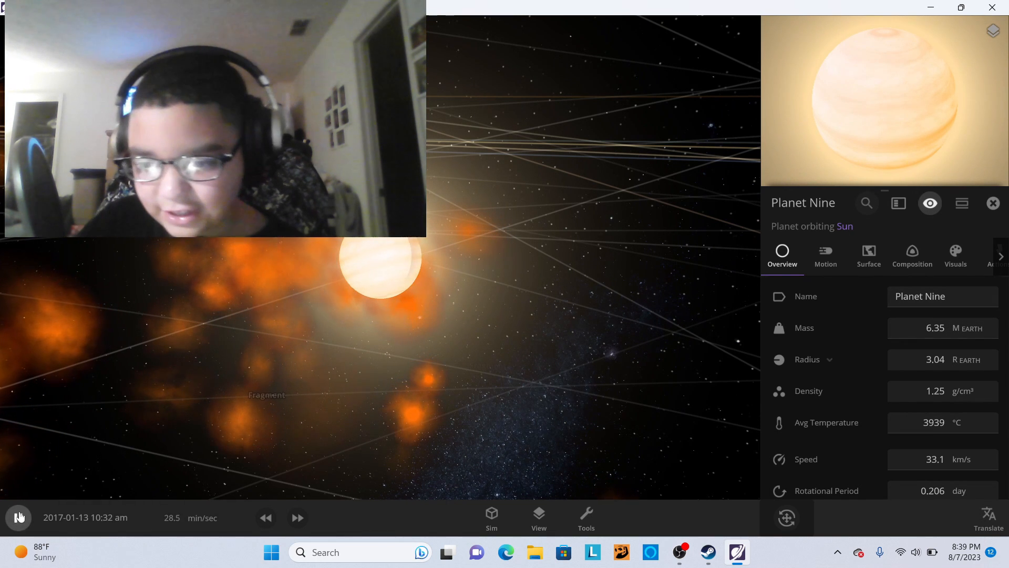
click(19, 517)
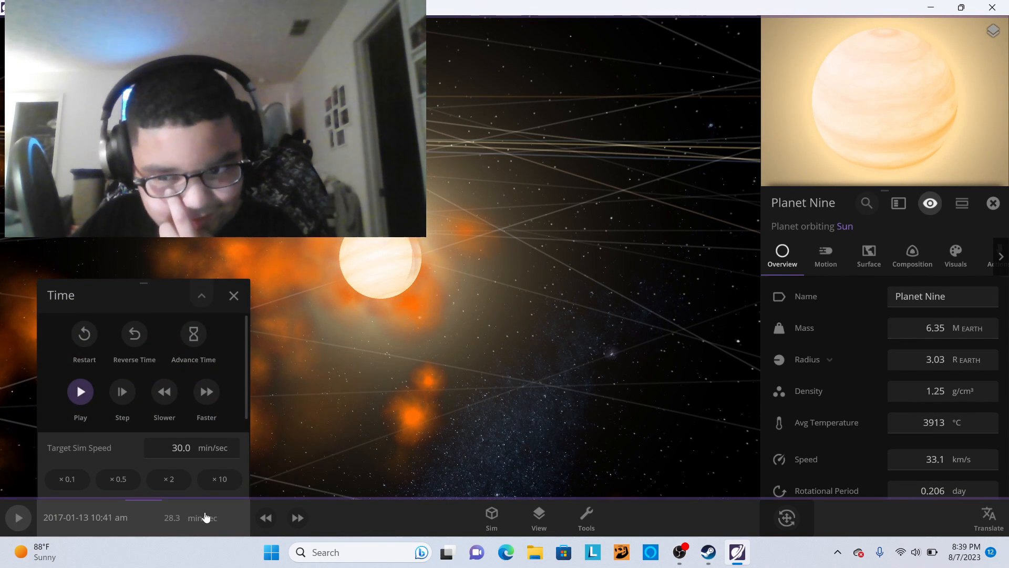
click(84, 337)
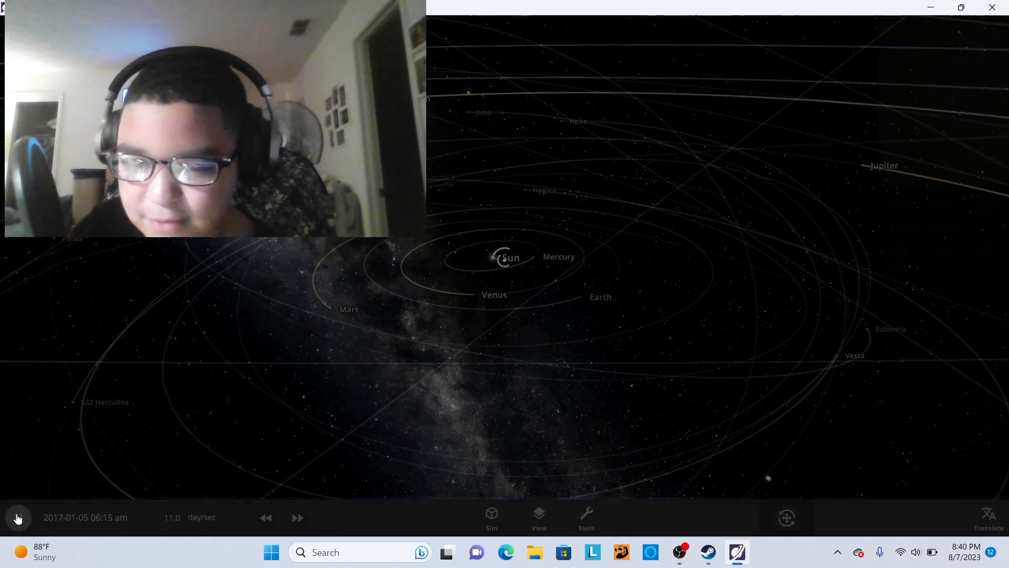
Pause the simulation and select the Sun to show its mass, radius and temperature.
click(18, 517)
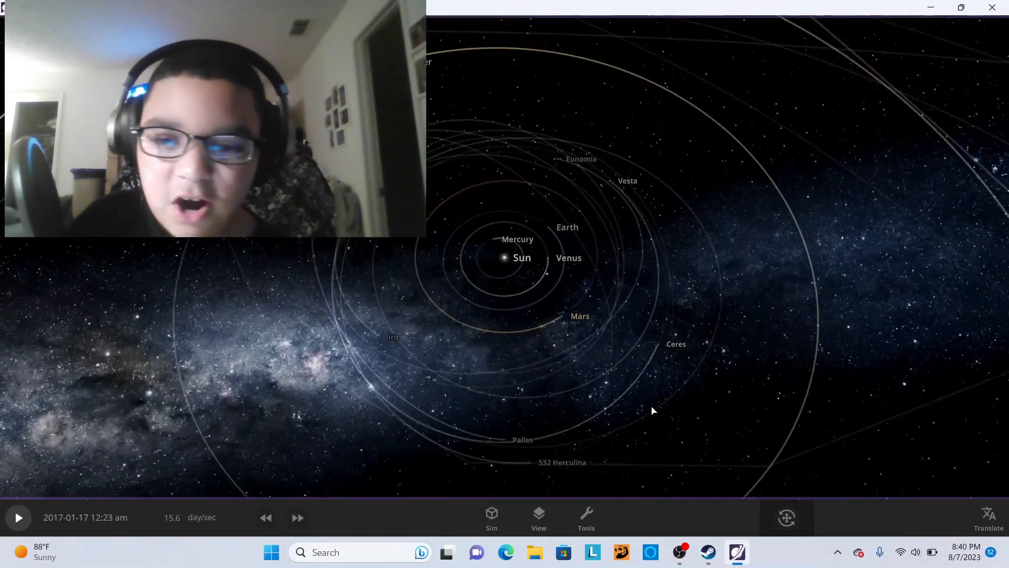
click(505, 259)
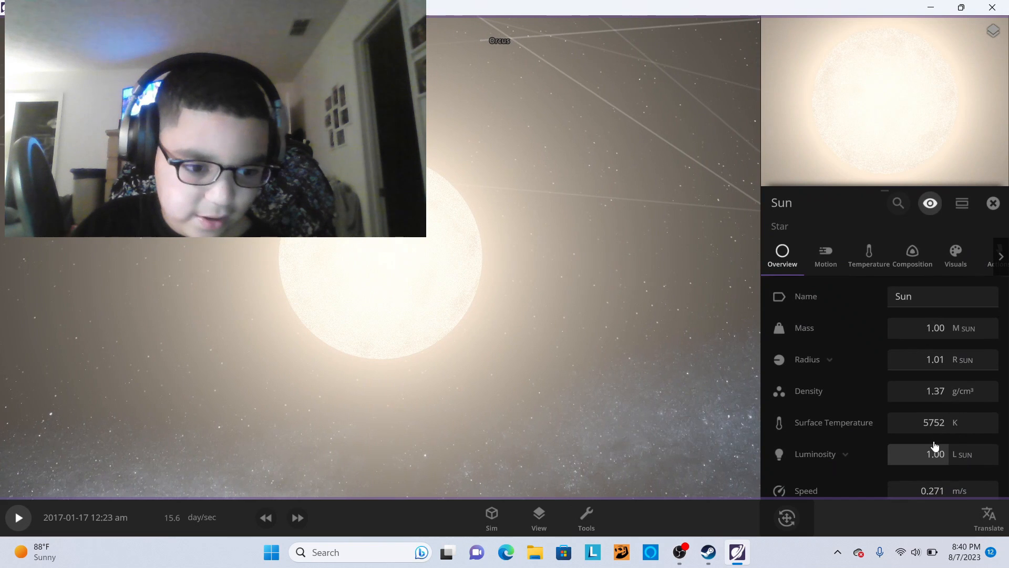
Raise the Sun's surface temperature to about 245301 °F so it glows blue-white.
click(937, 423)
text(1)
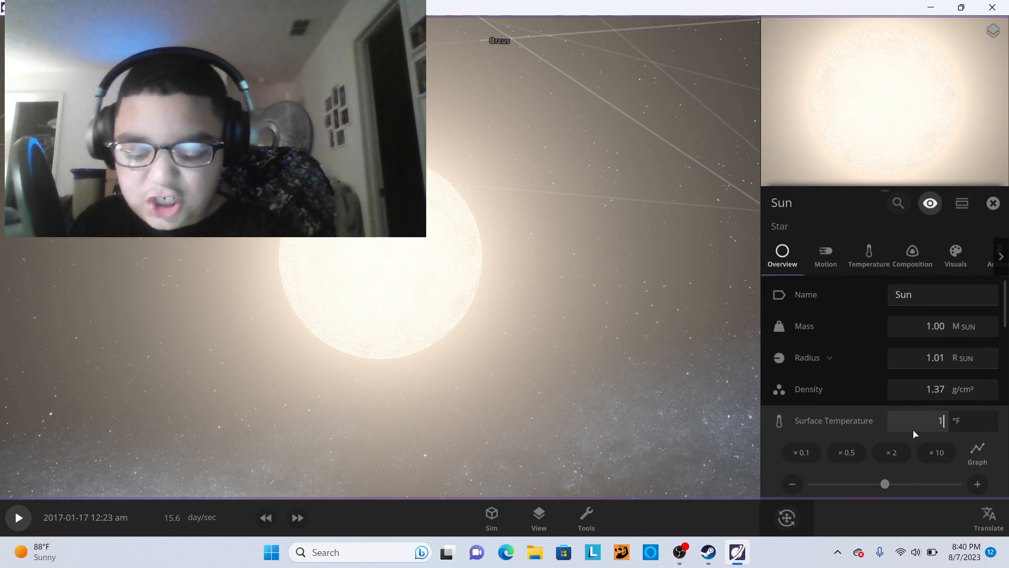
text(00000)
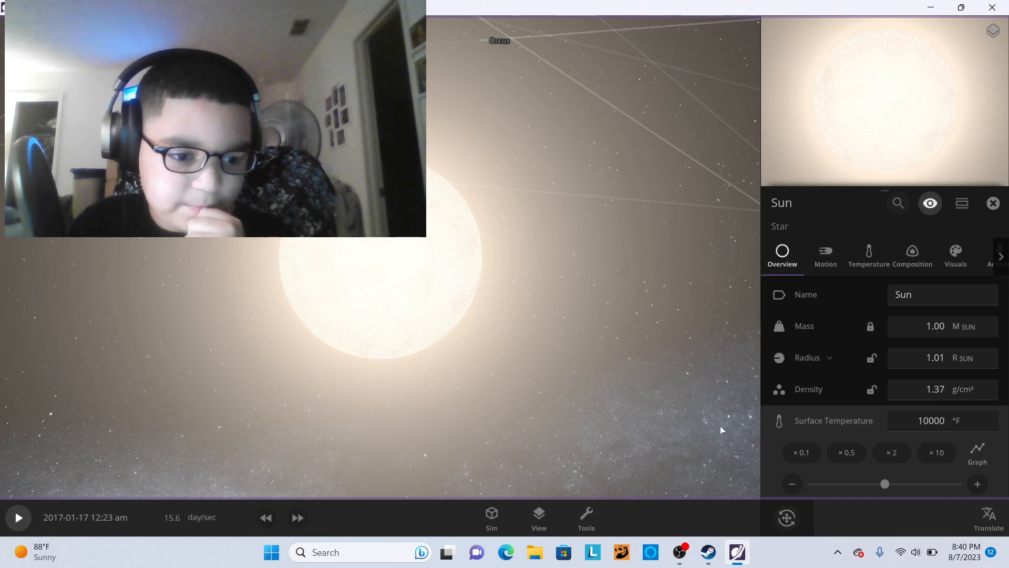
drag(884, 484, 960, 483)
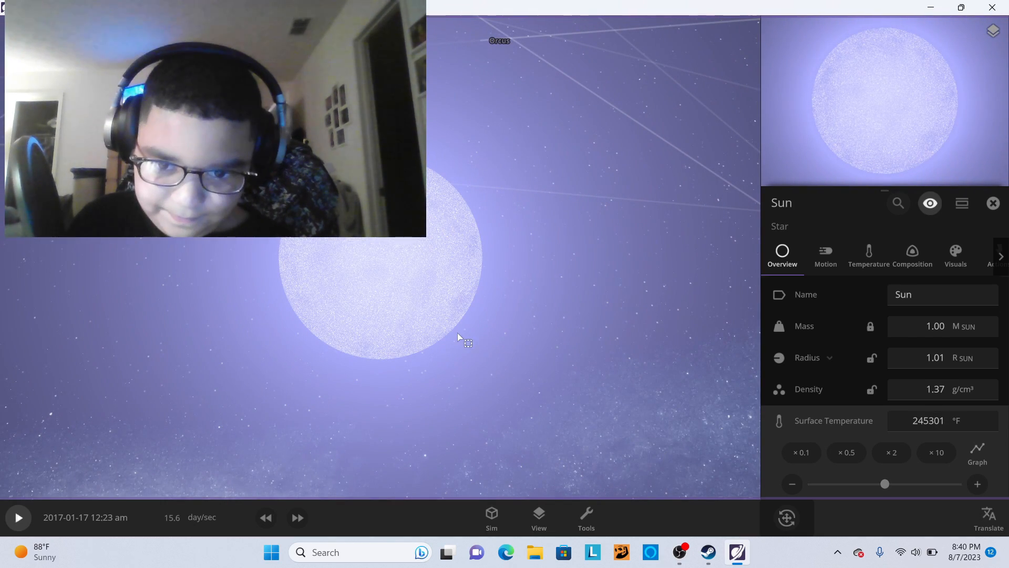
Set the target simulation speed to 15.0 and start the simulation running.
scroll(down, 3)
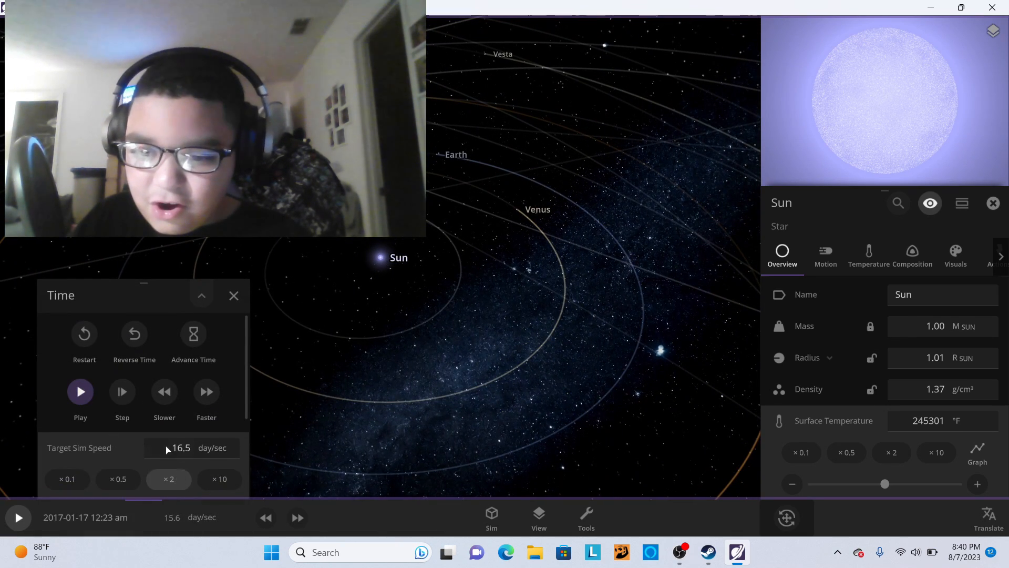
click(181, 448)
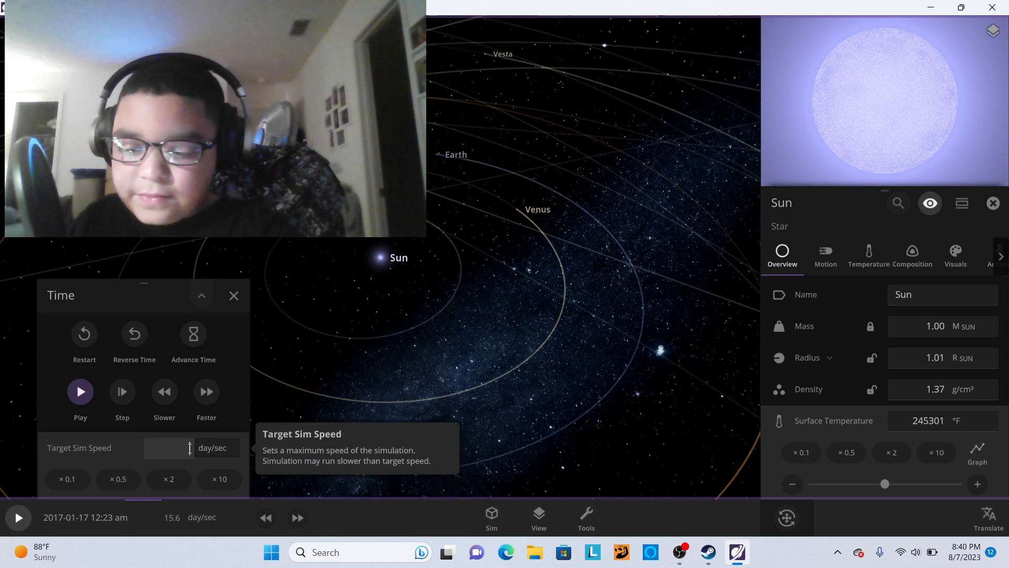
text(15.0)
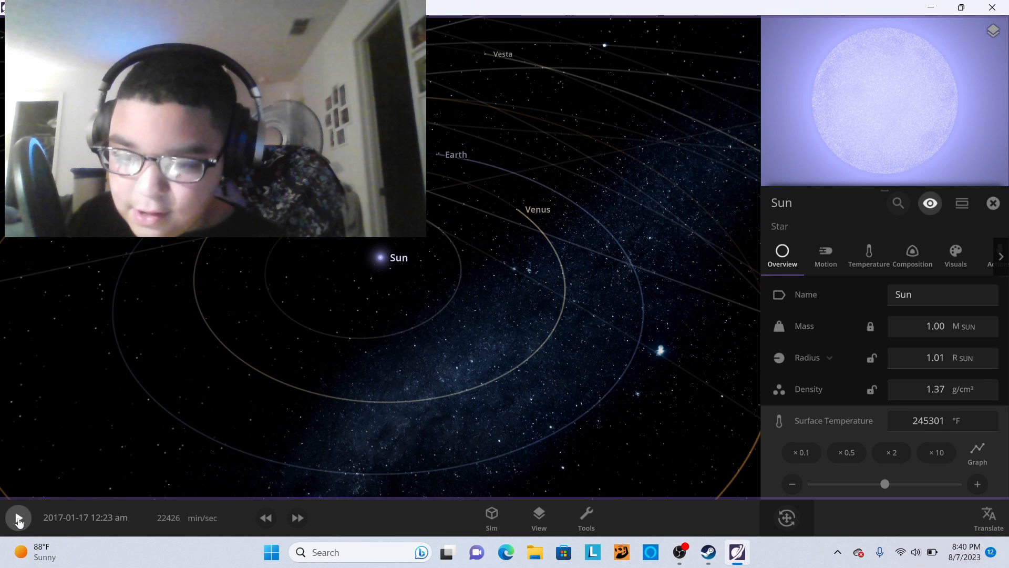
click(17, 517)
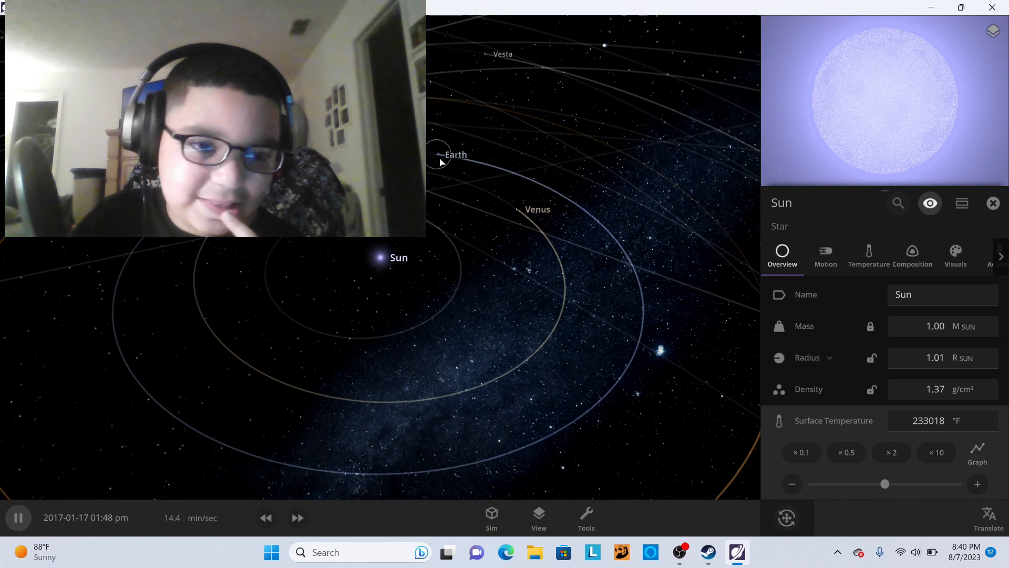
Select Earth, speed up the simulation and show its average temperature in Fahrenheit.
click(455, 155)
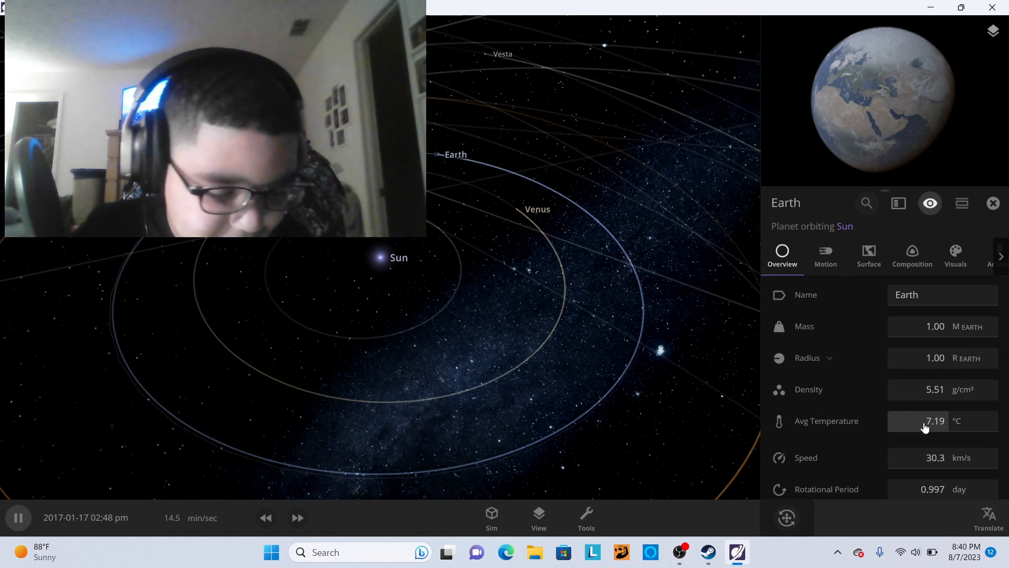
click(297, 517)
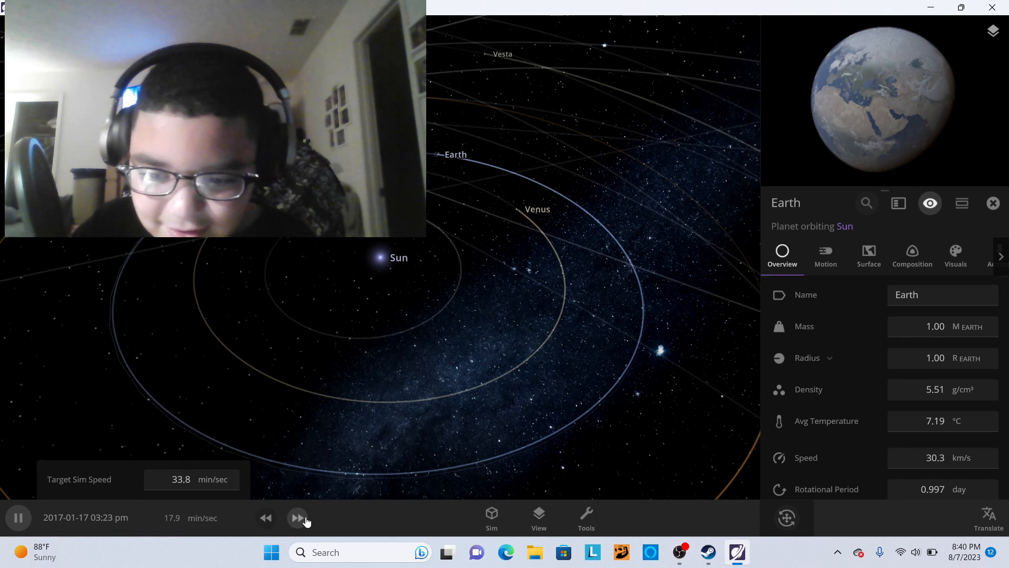
click(297, 517)
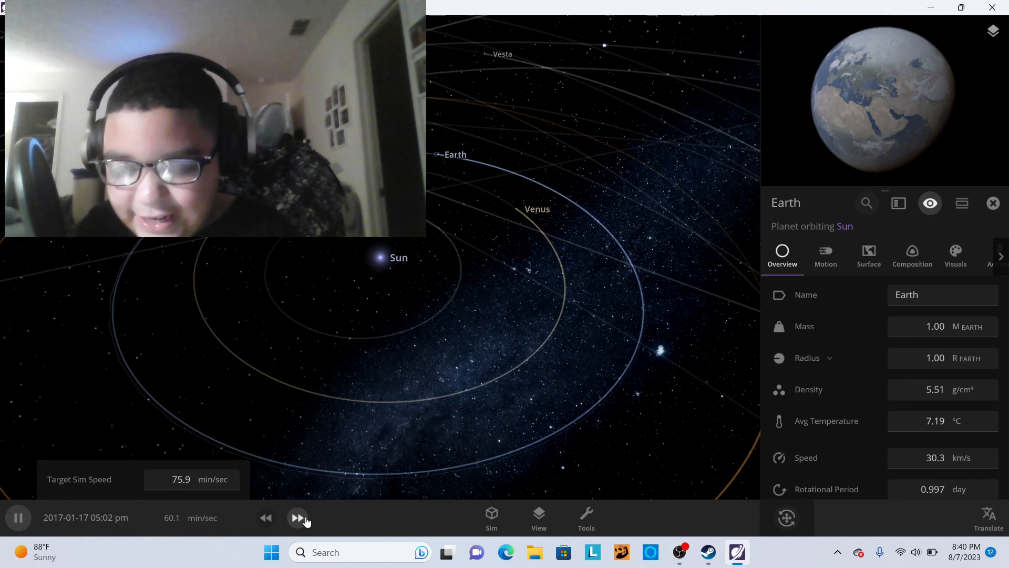
click(297, 517)
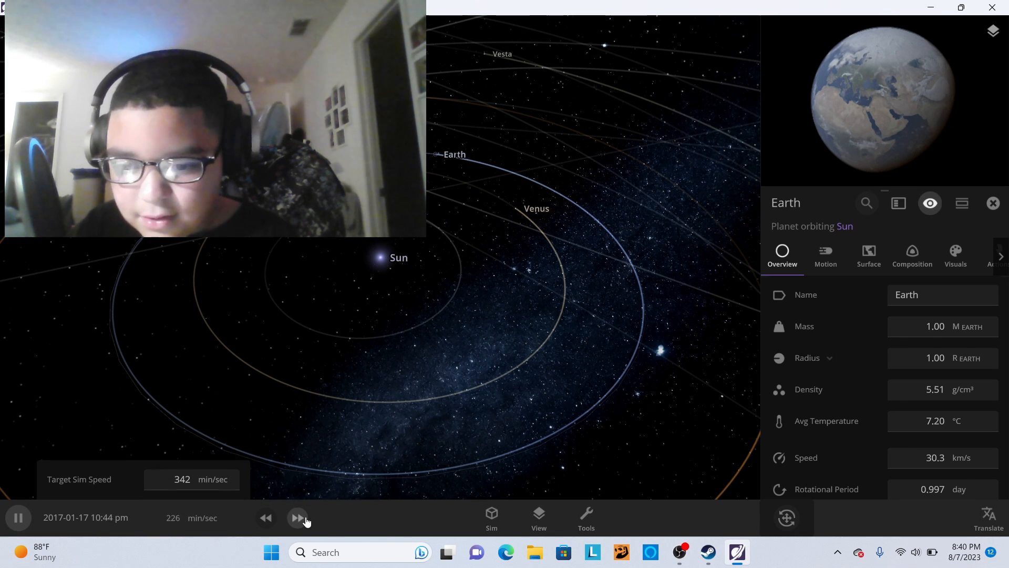
click(297, 517)
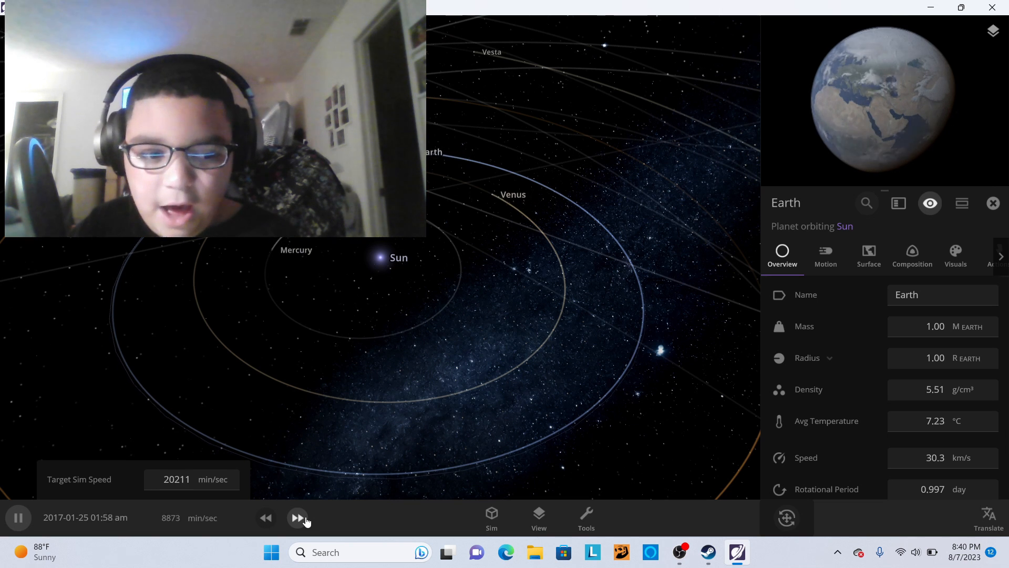
click(298, 517)
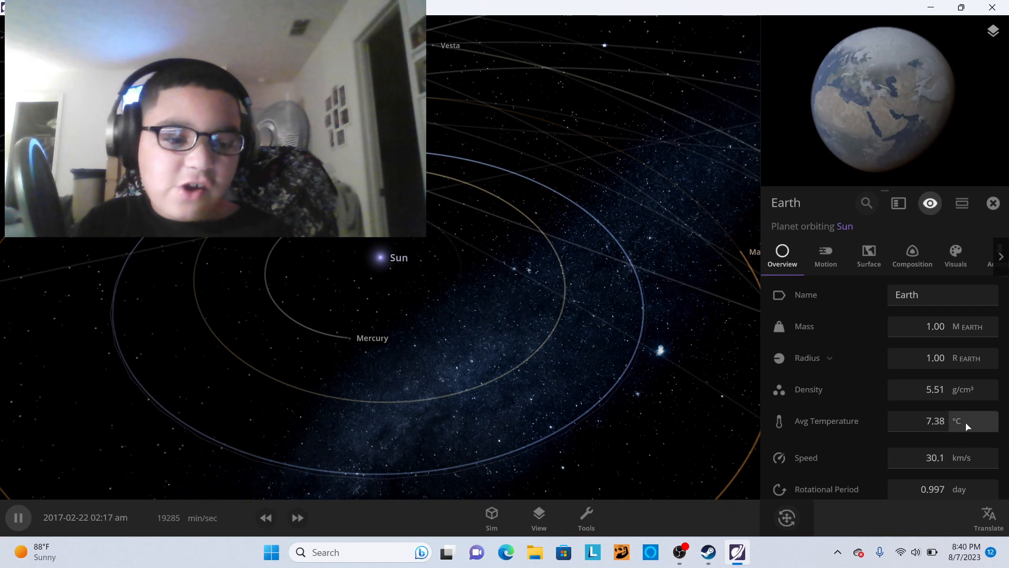
click(956, 421)
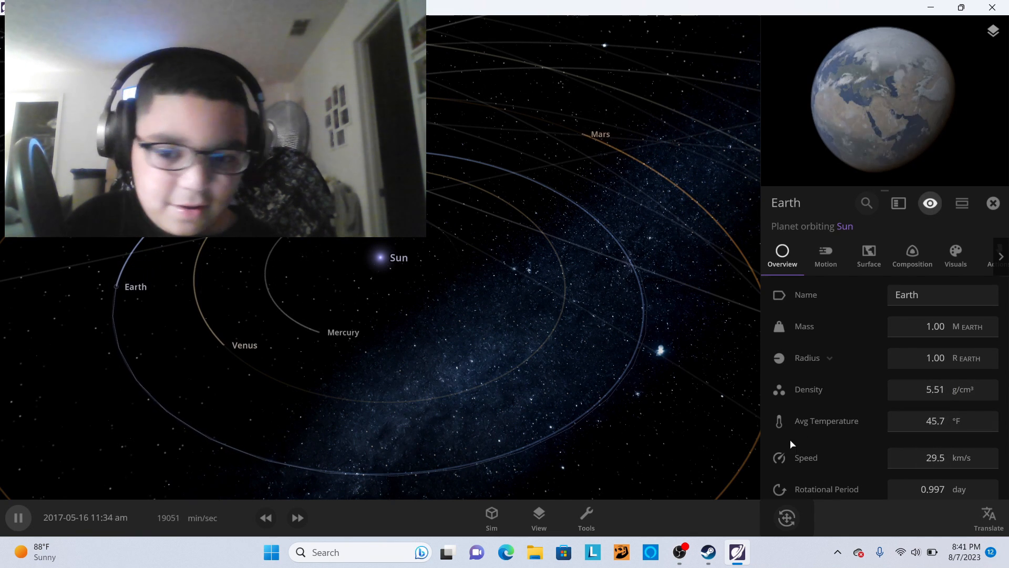
Fast-forward to 2035 watching Earth warm to 49.6 °F, then slow down and select the Sun.
click(296, 517)
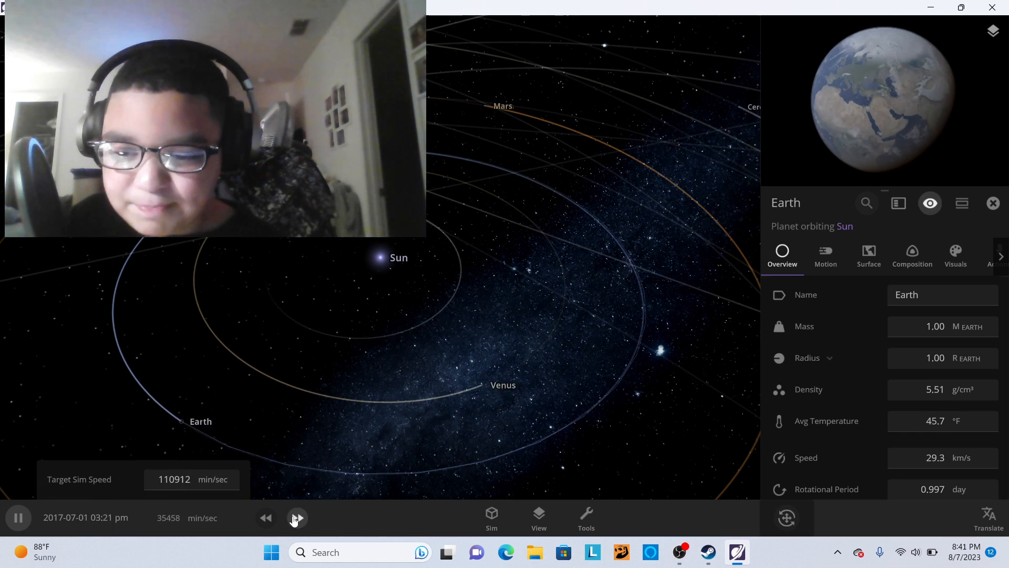
click(296, 517)
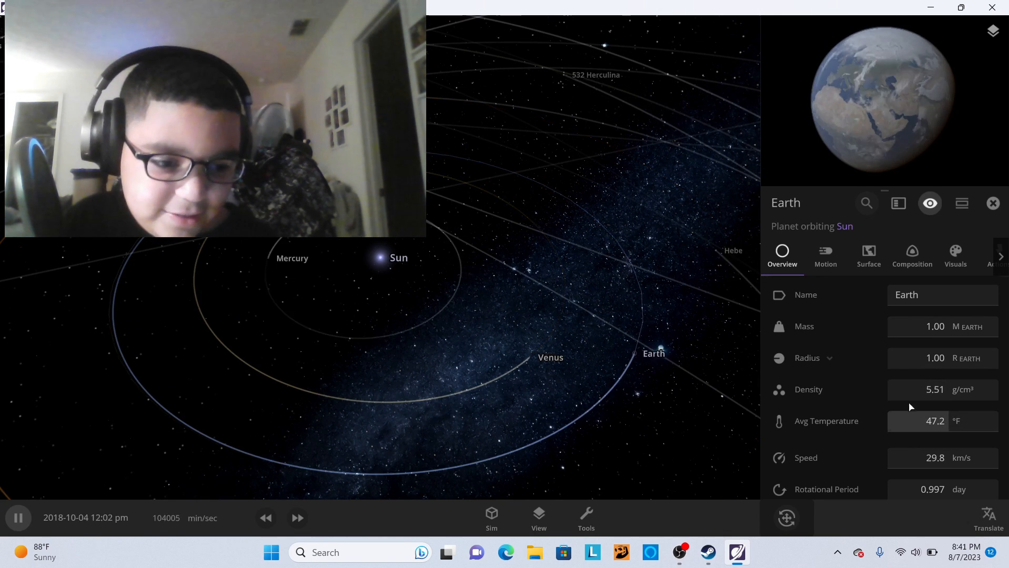
click(296, 518)
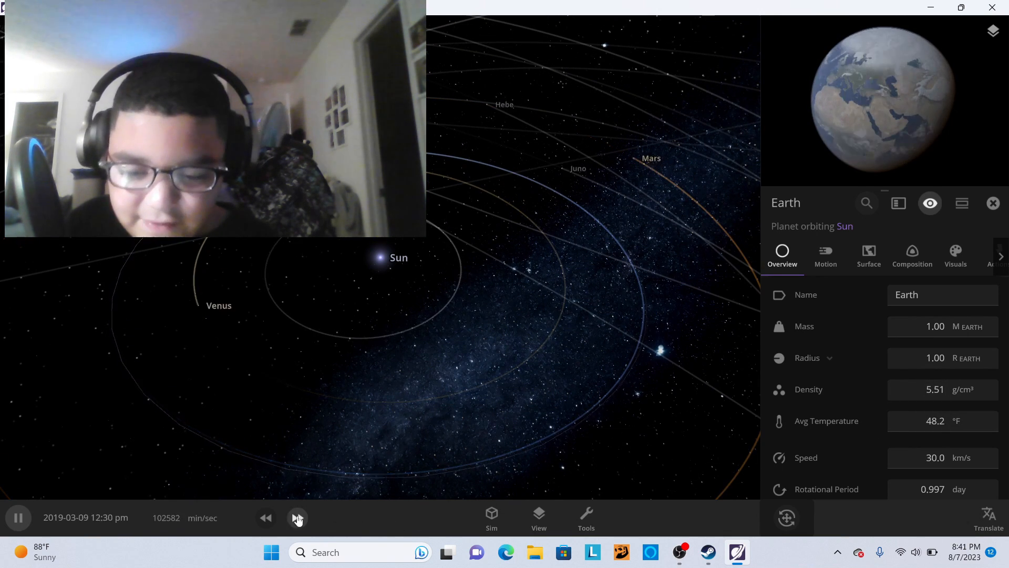
click(296, 518)
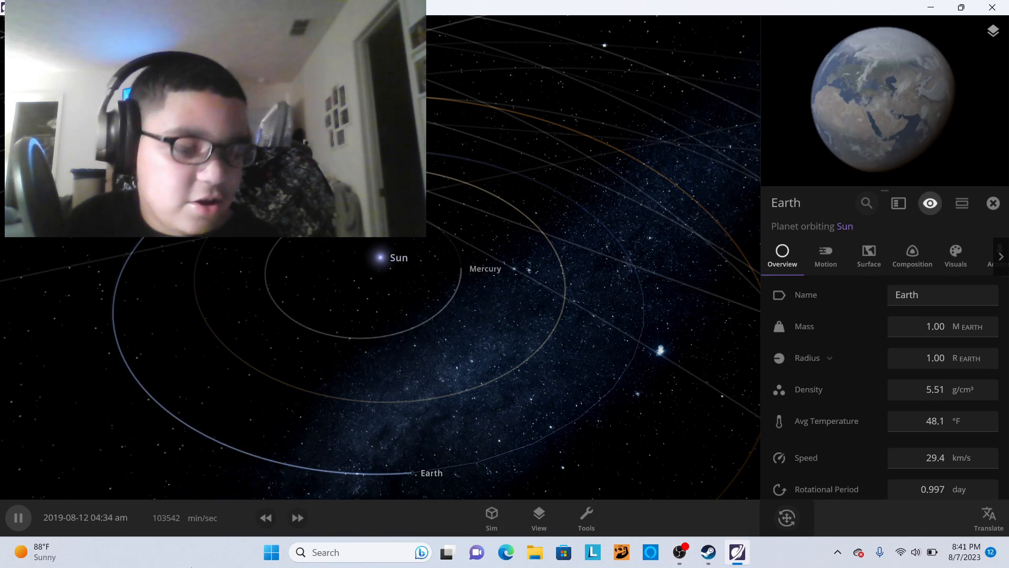
click(297, 517)
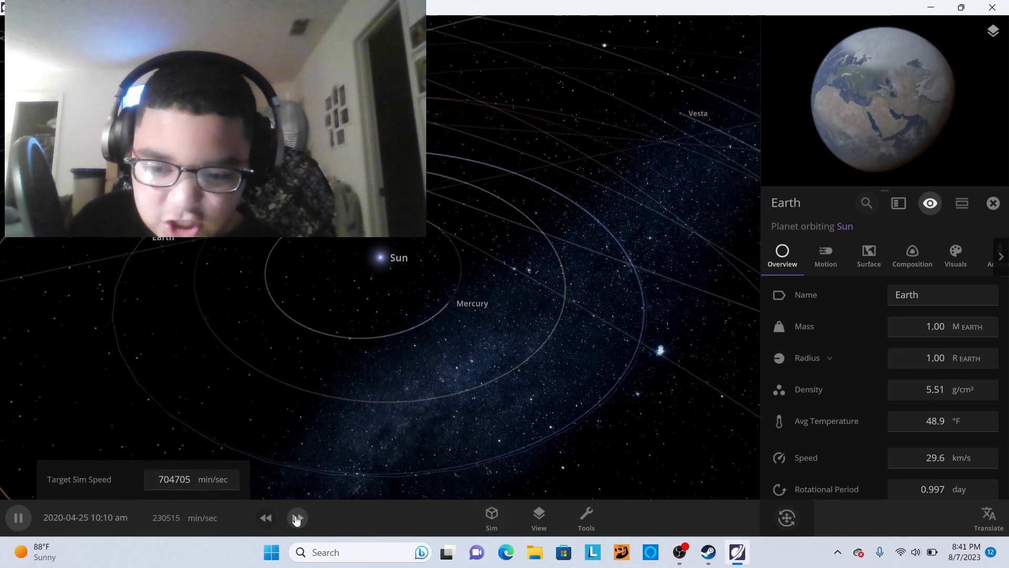
click(296, 517)
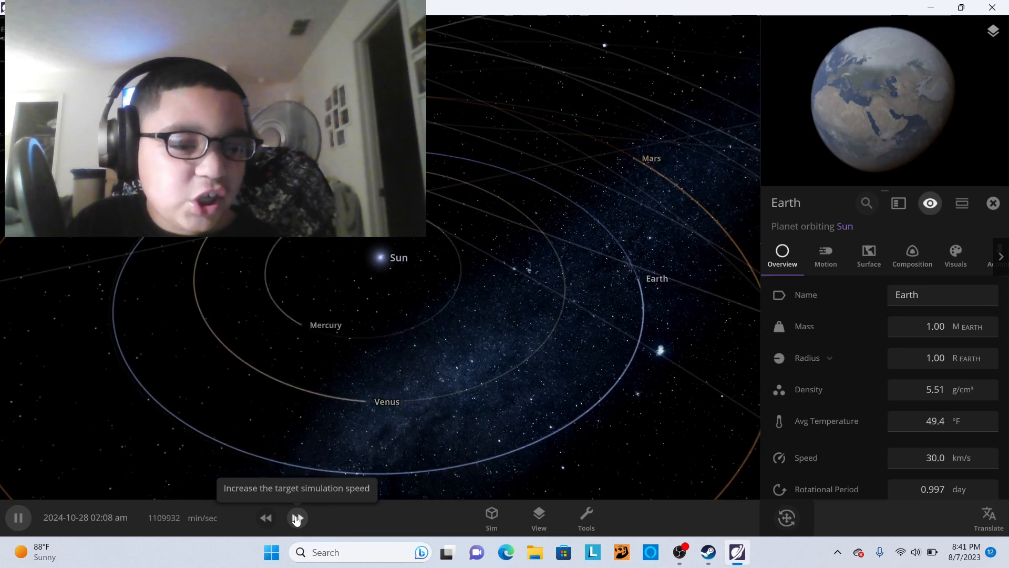
click(297, 517)
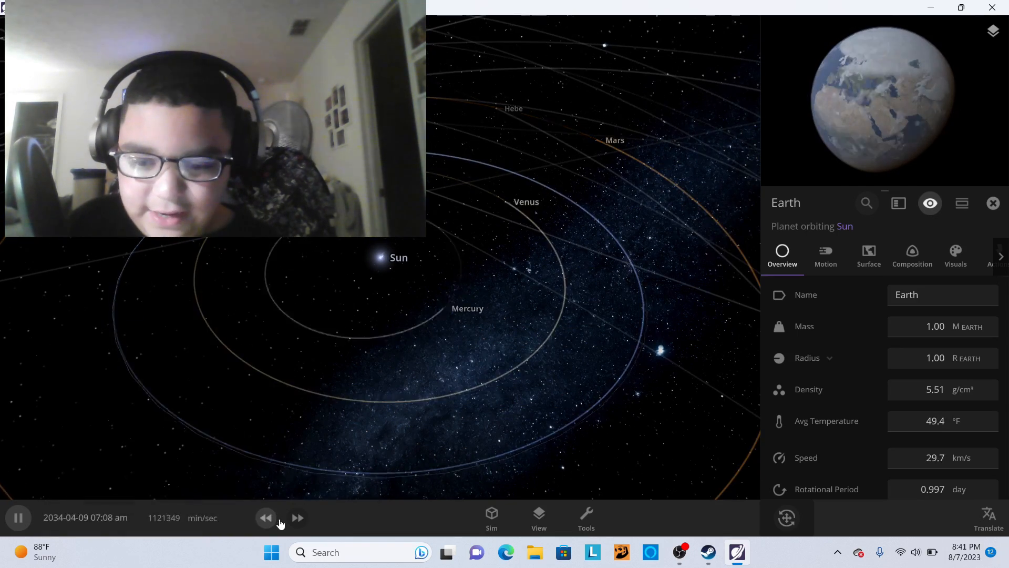
click(265, 517)
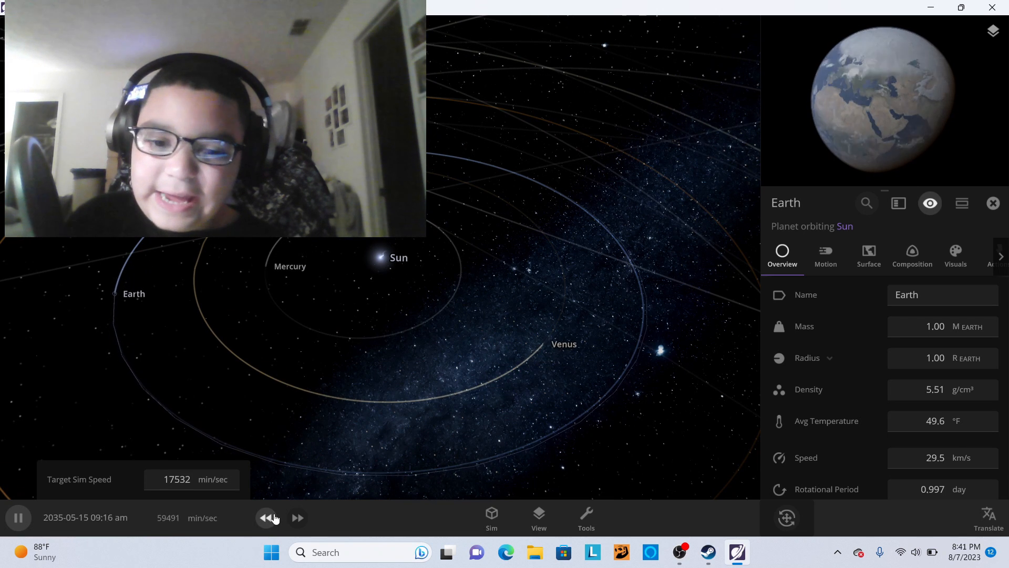
click(380, 257)
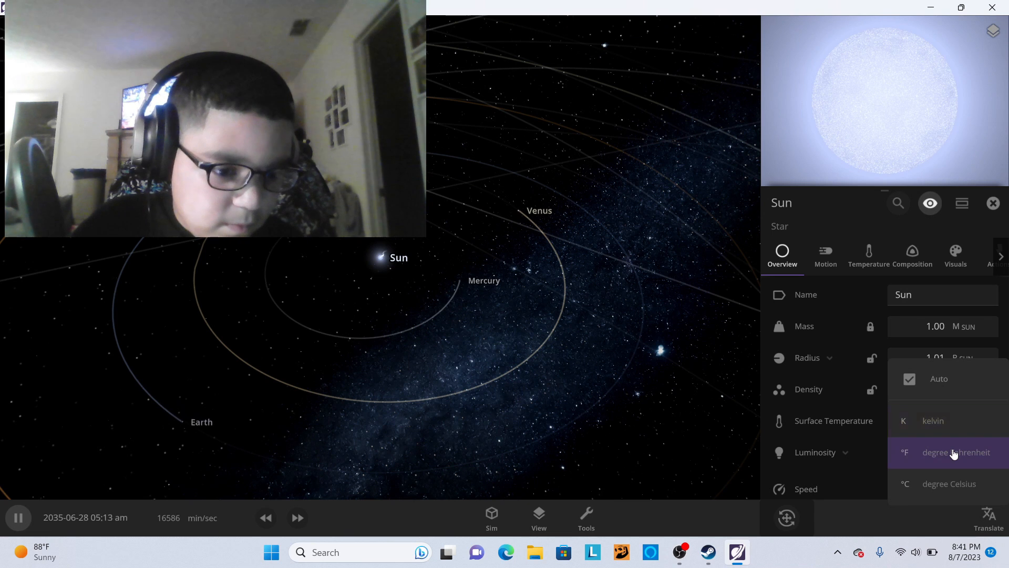
Show the Sun's surface temperature in kelvin.
click(955, 452)
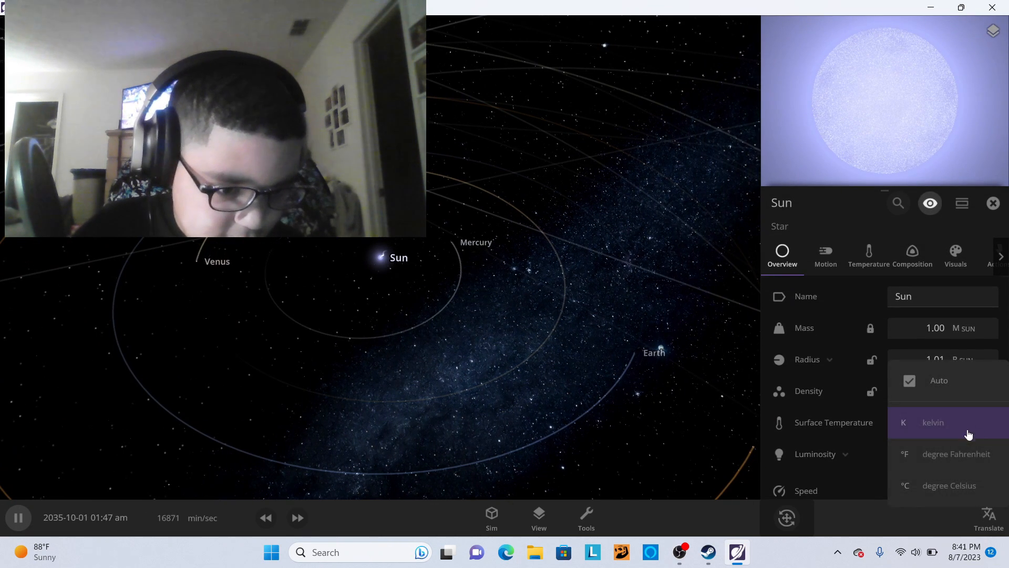
click(955, 454)
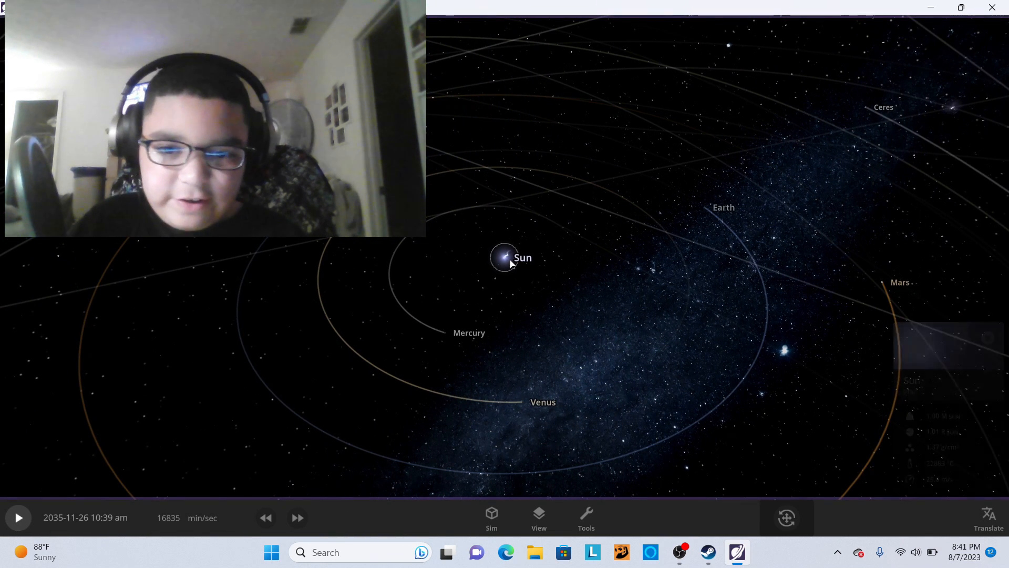
click(503, 257)
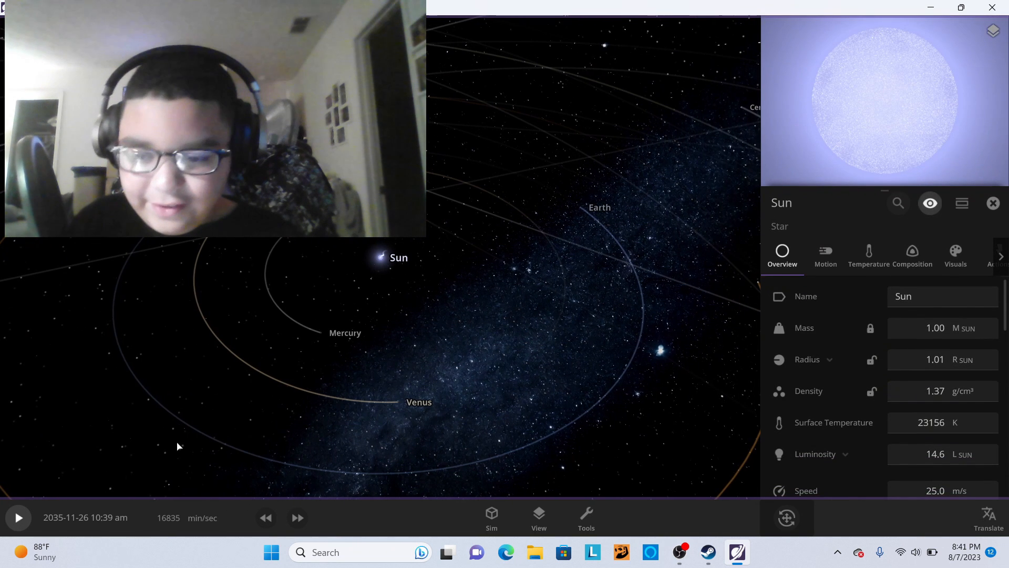
Edit the Sun's surface temperature value to 11 and close its properties.
click(942, 422)
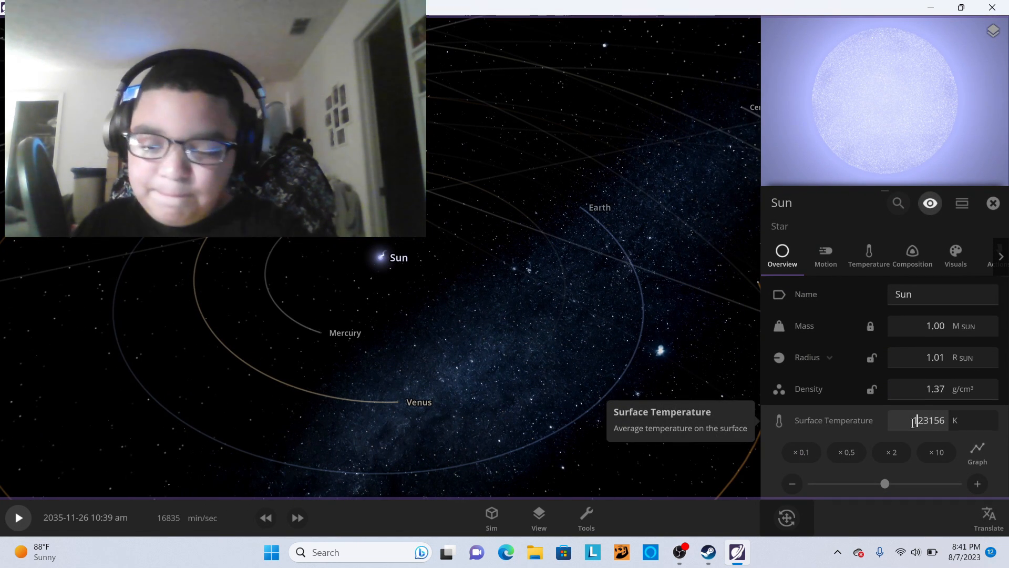
text(11)
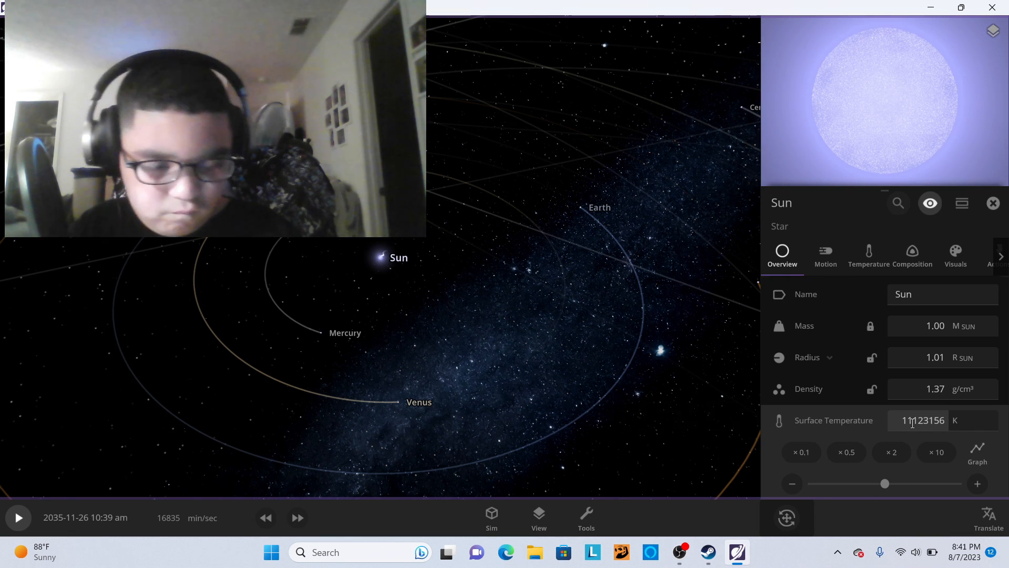
click(994, 202)
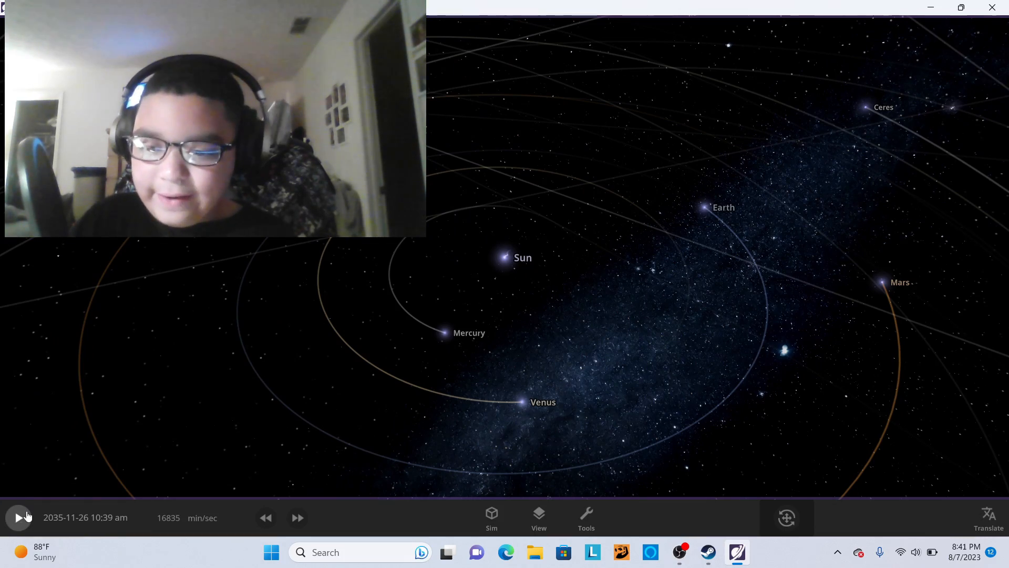
Run the simulation forward and select the Sun to show its restored 5752 K details.
click(19, 517)
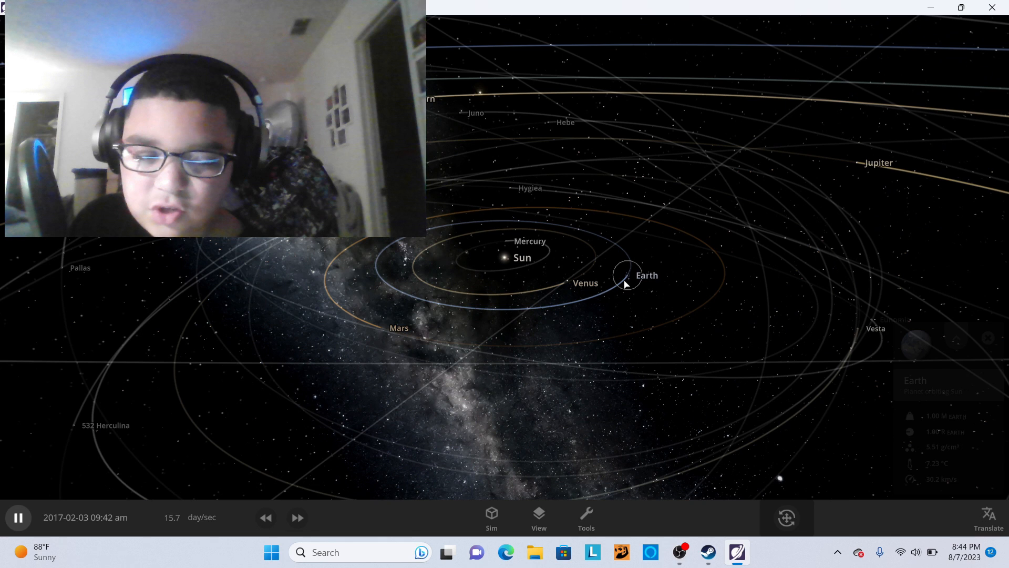
click(623, 274)
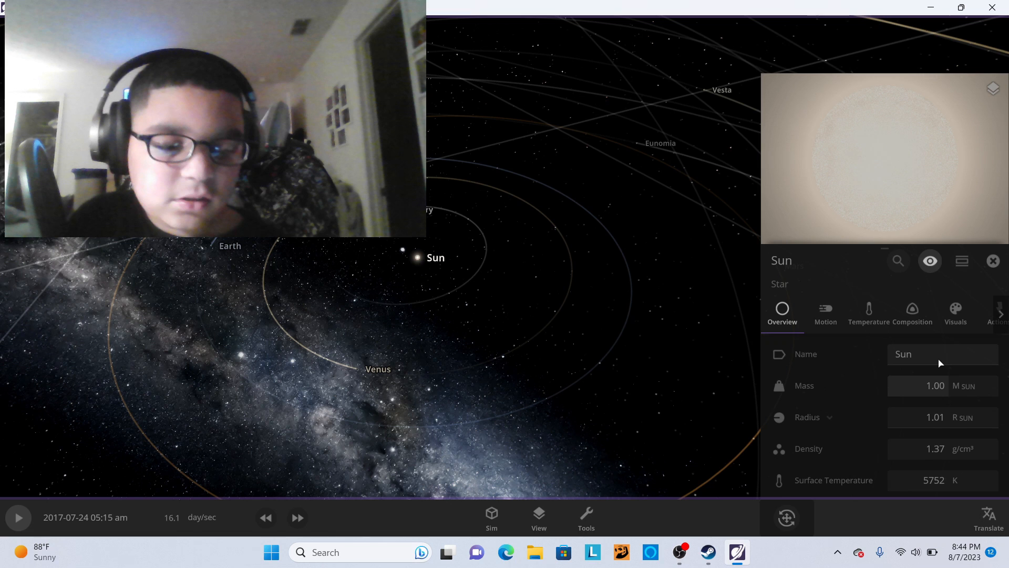
Shrink the Sun to 5.24 Jupiter masses and check its all-hydrogen composition, then its overview.
click(933, 385)
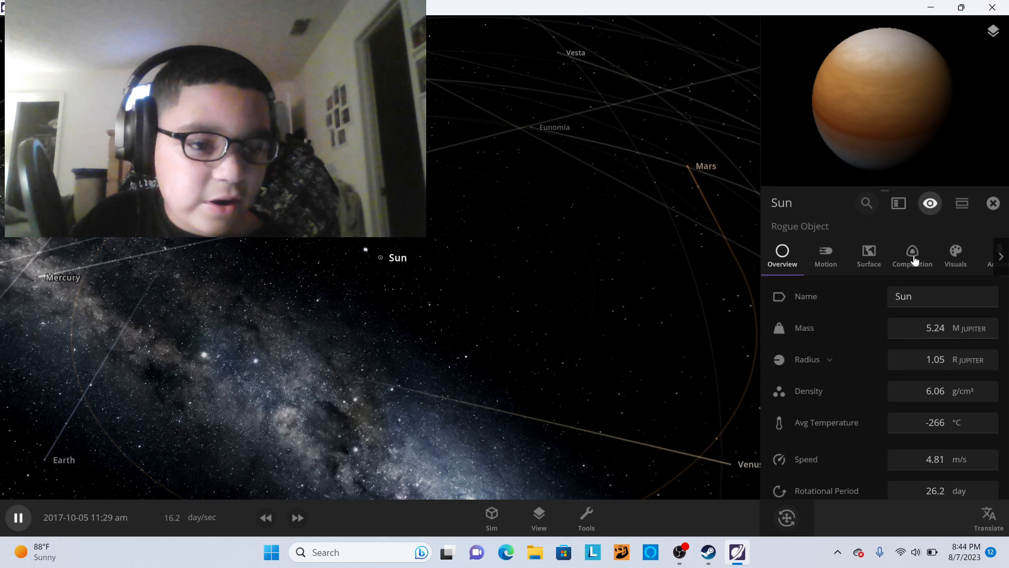
click(913, 255)
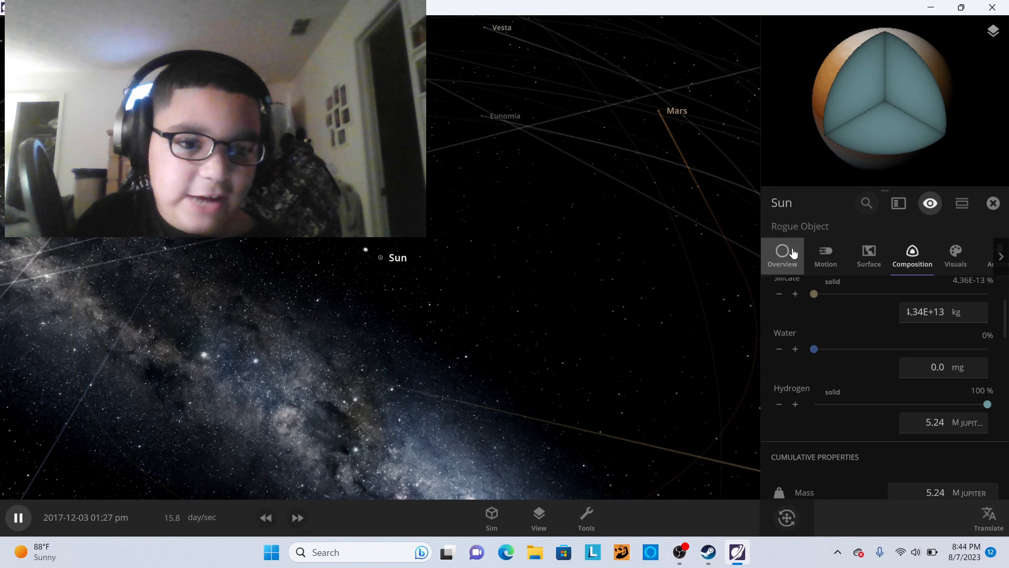
click(782, 255)
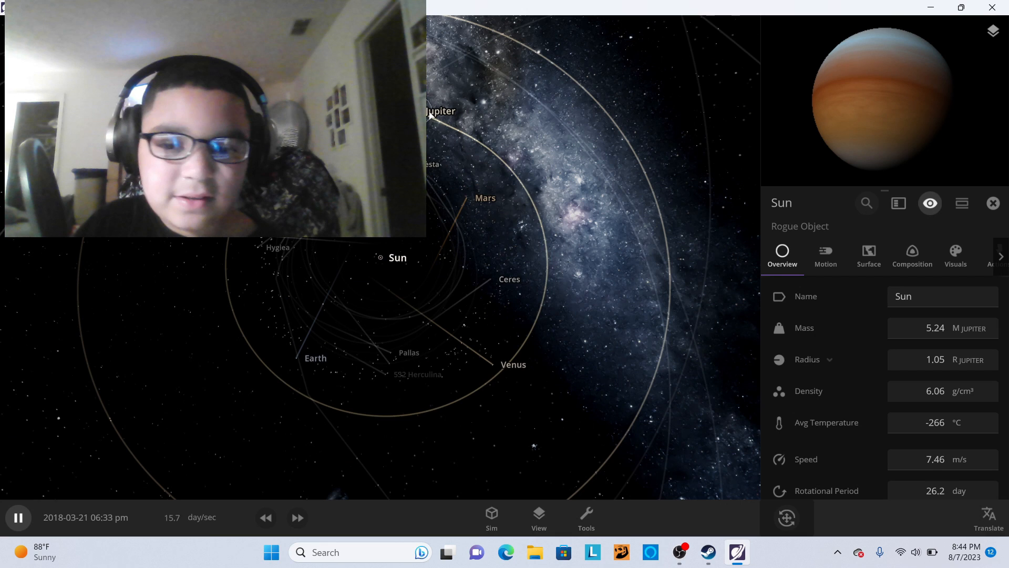
Reload the scene so the rogue Sun resets to December 31, 2016.
click(440, 110)
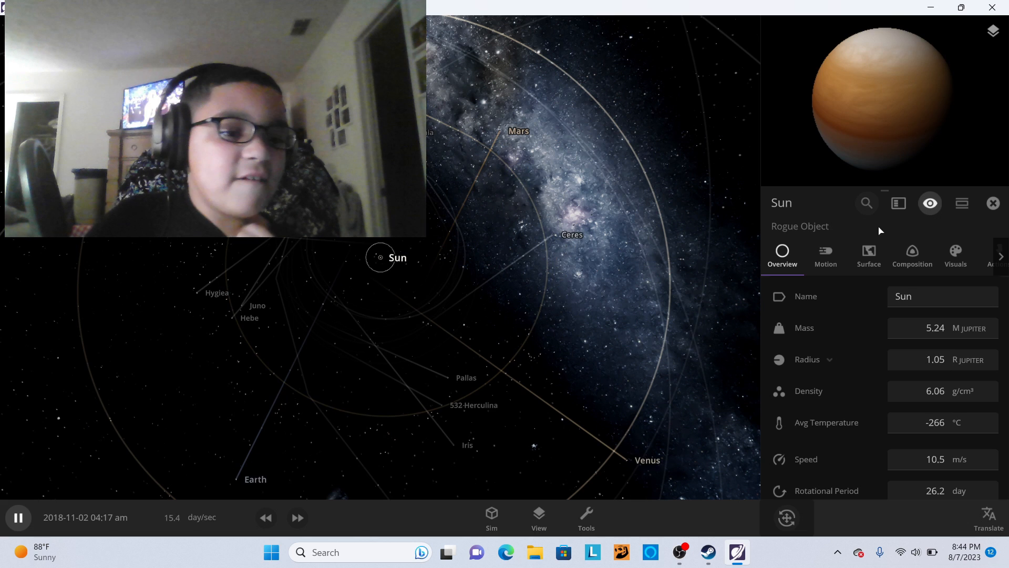
mouse_move(961, 203)
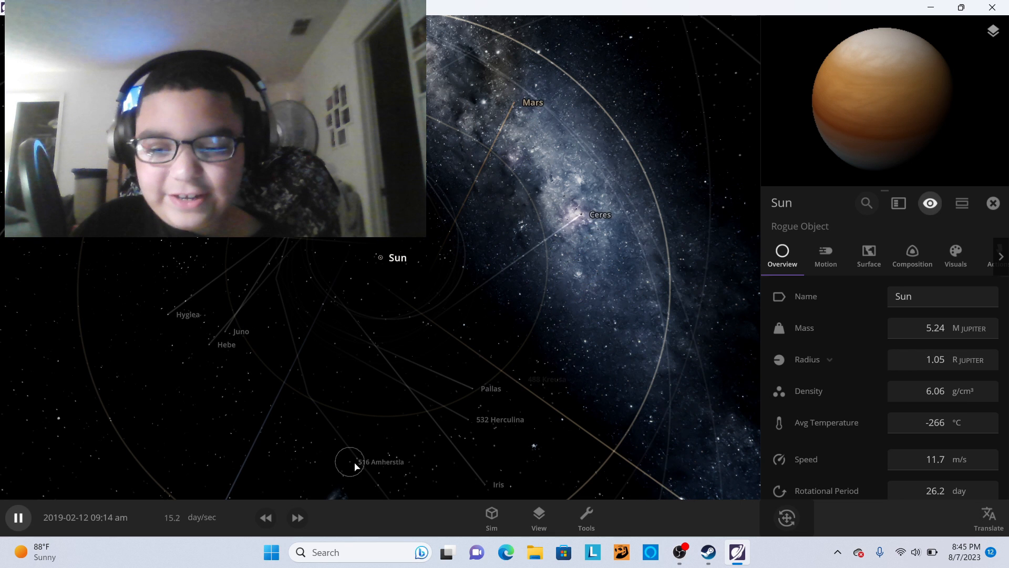
click(84, 334)
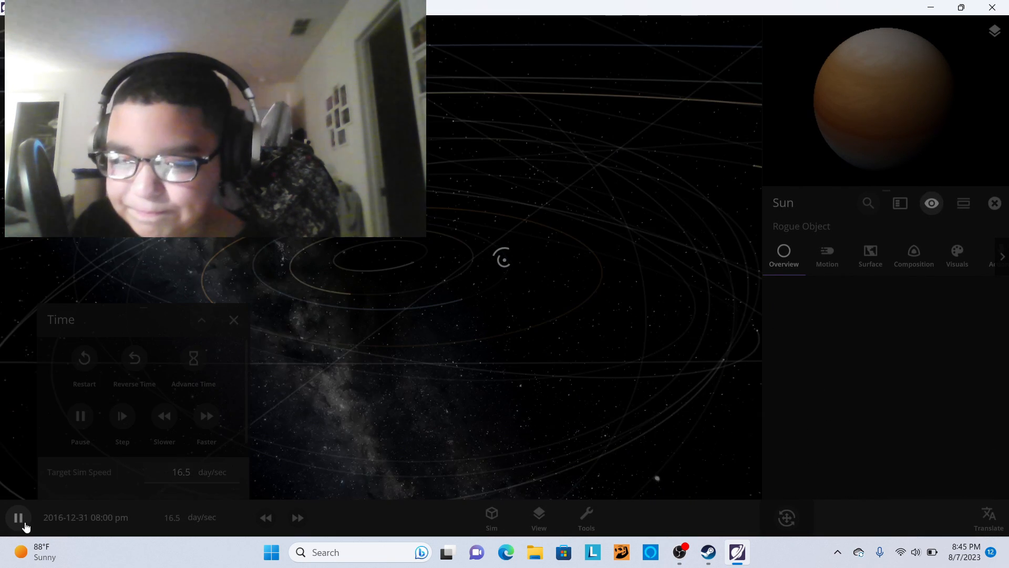
Pause the restarted solar system and clear all objects, leaving empty space.
click(18, 517)
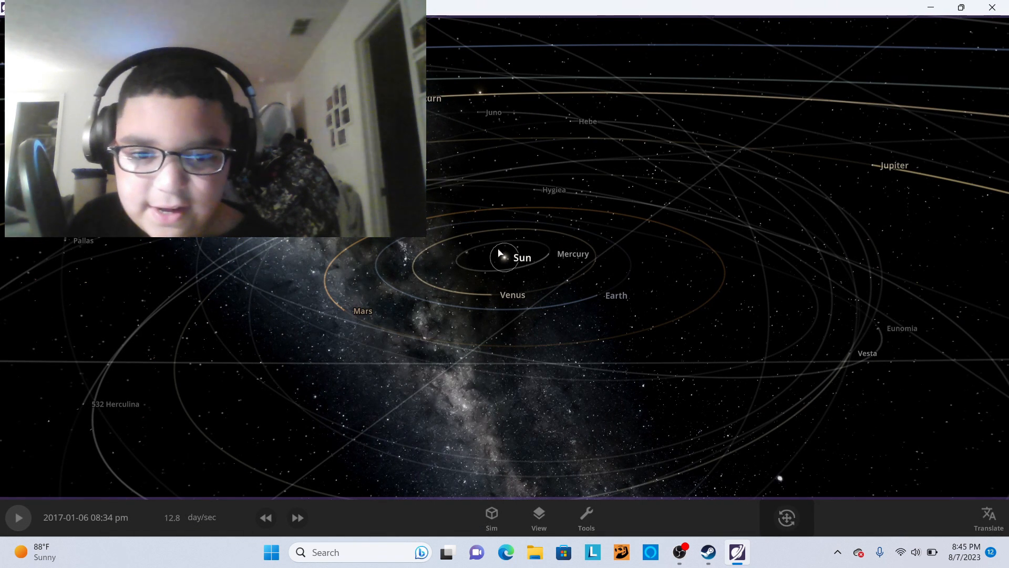
scroll(down, 3)
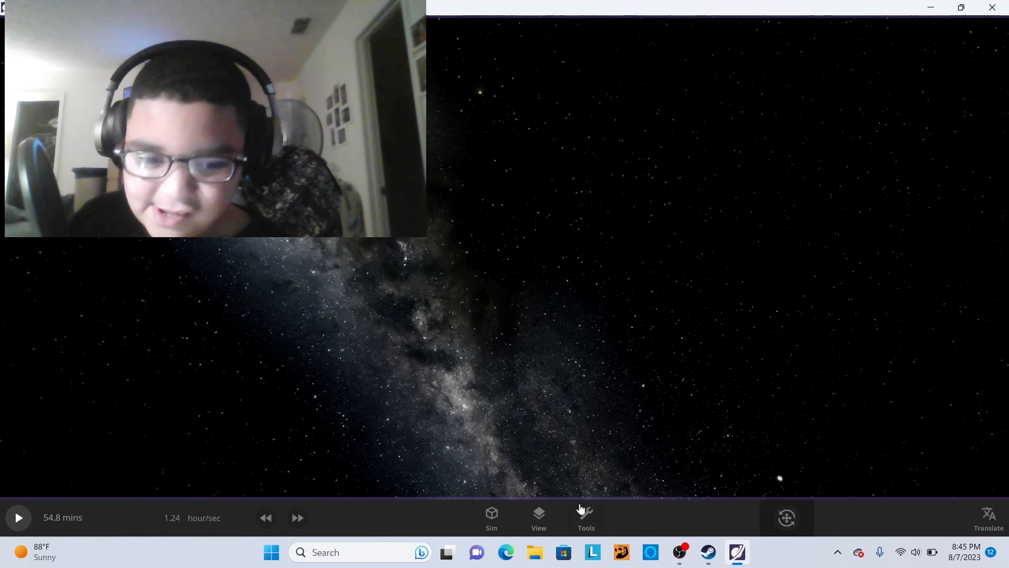
Place the saved custom planet 'r h 678' from the custom objects list into empty space.
click(585, 517)
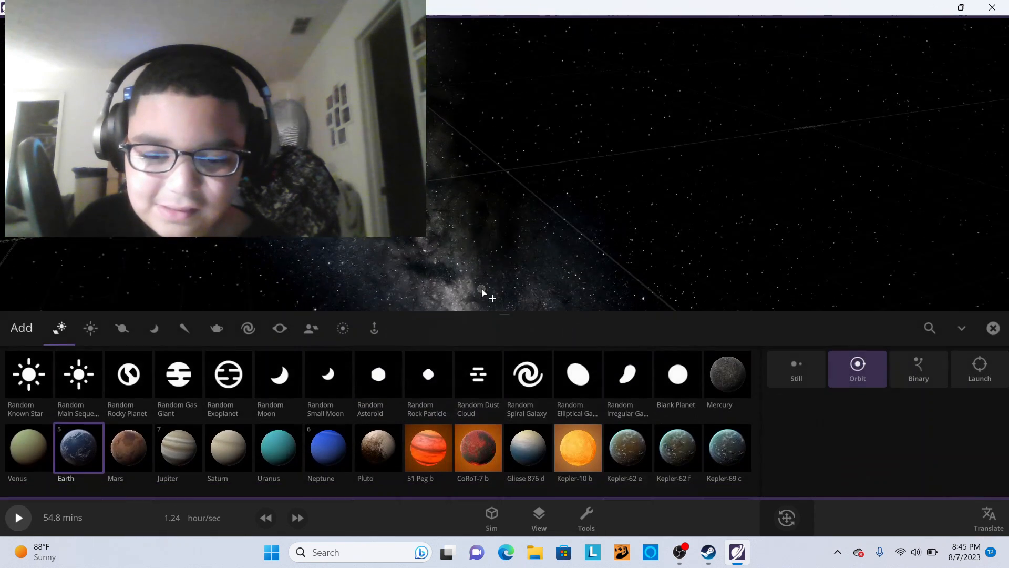
click(311, 328)
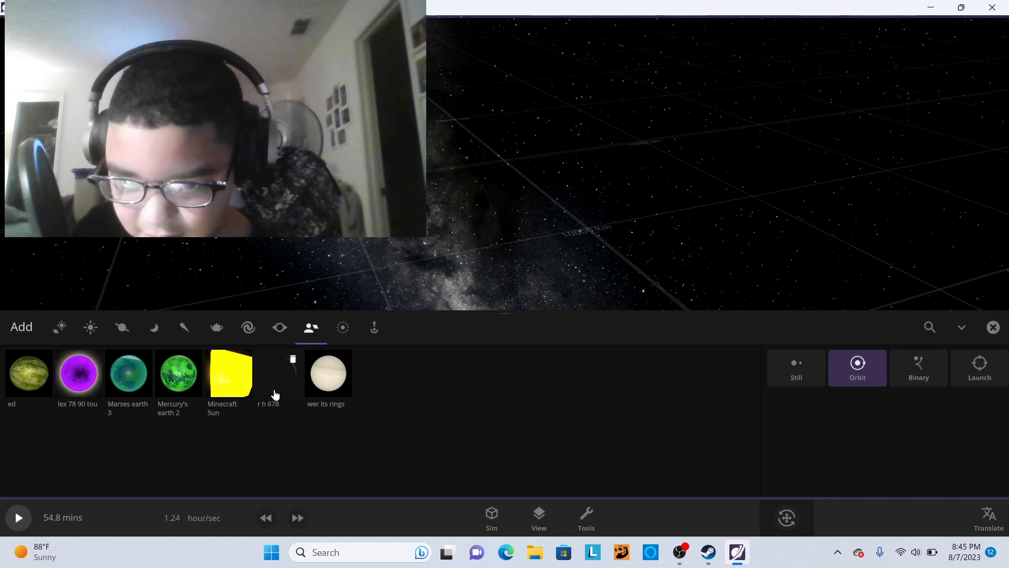
click(278, 373)
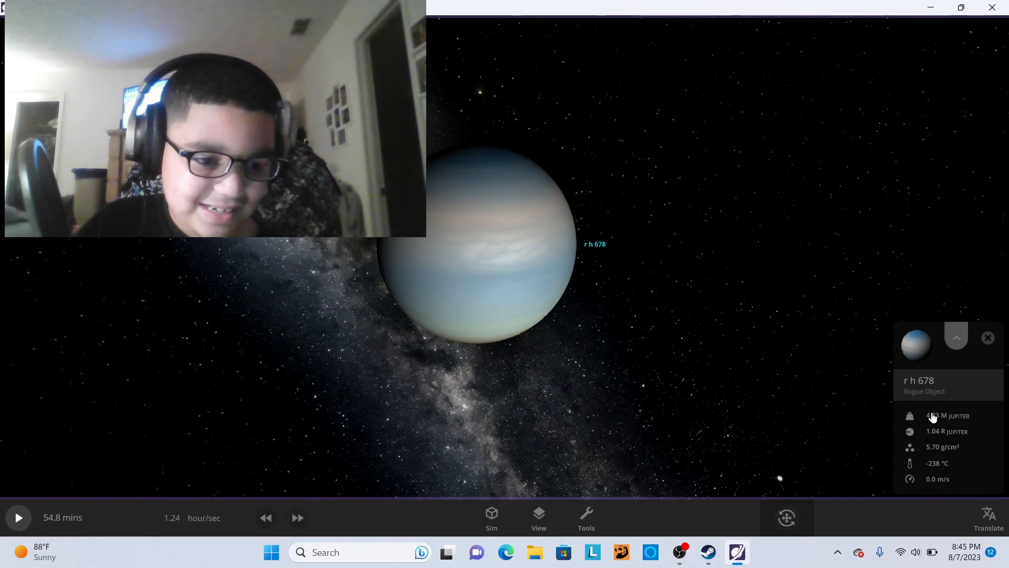
Inspect r h 678's iron, silicate and hydrogen composition in its full properties.
click(955, 338)
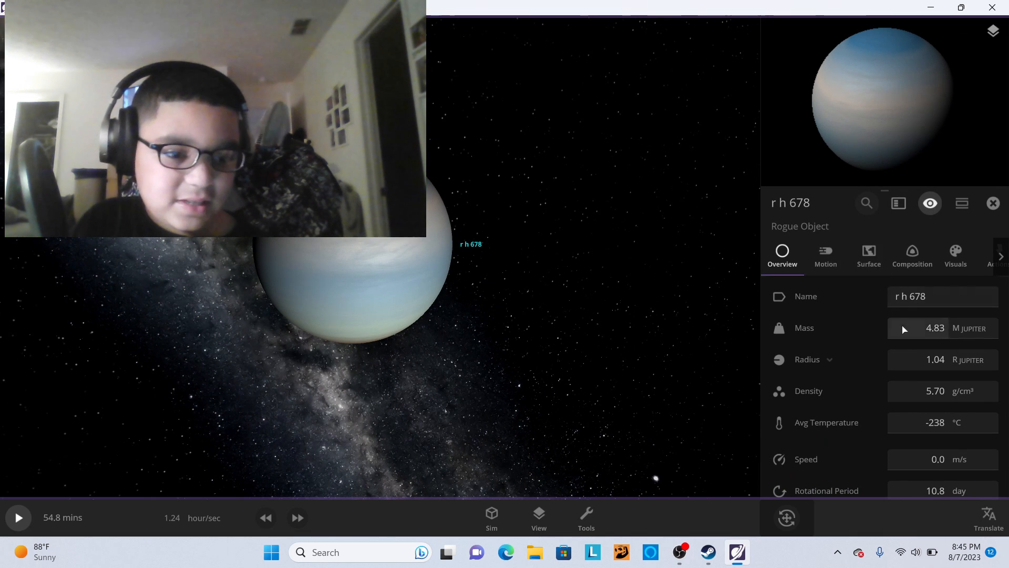
click(912, 256)
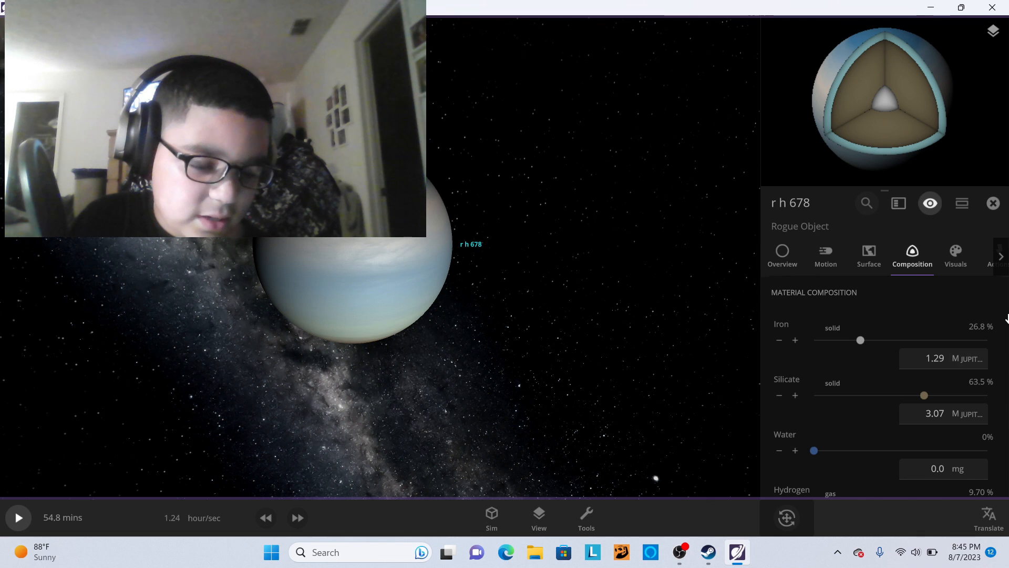
scroll(down, 3)
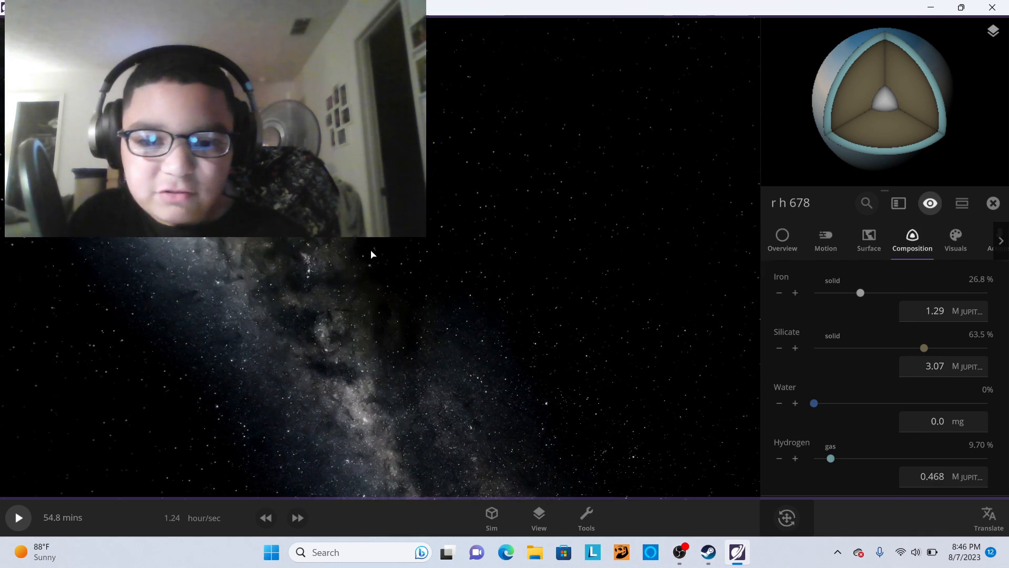
click(584, 517)
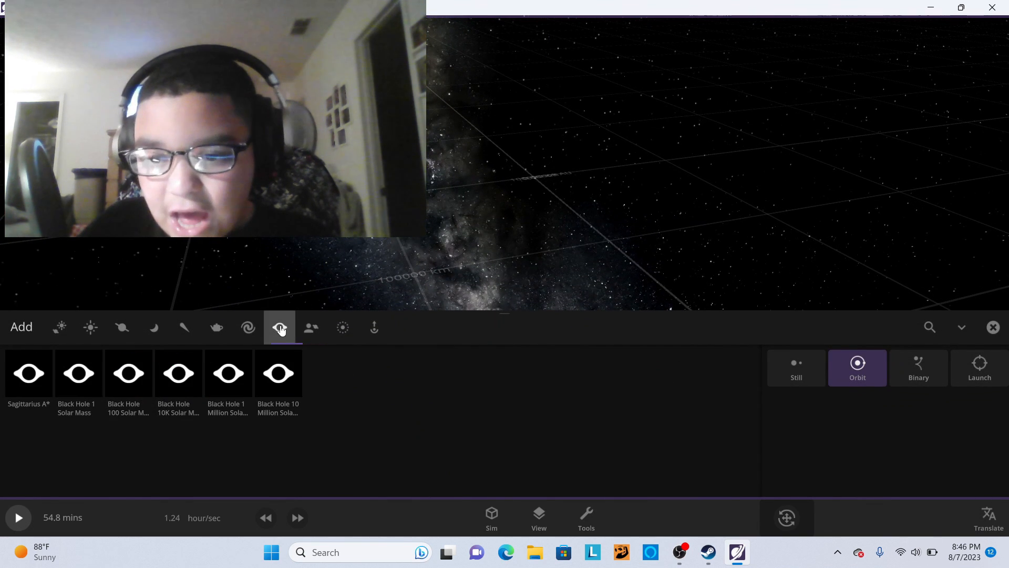
Add the Milky Way galaxy from the Galaxies catalogue into the empty simulation.
click(153, 327)
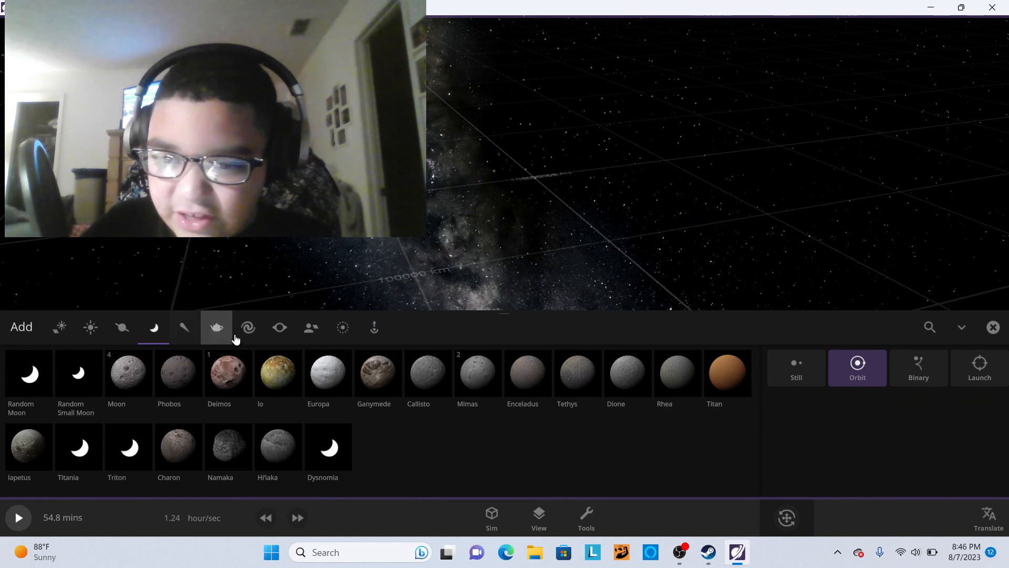
click(248, 327)
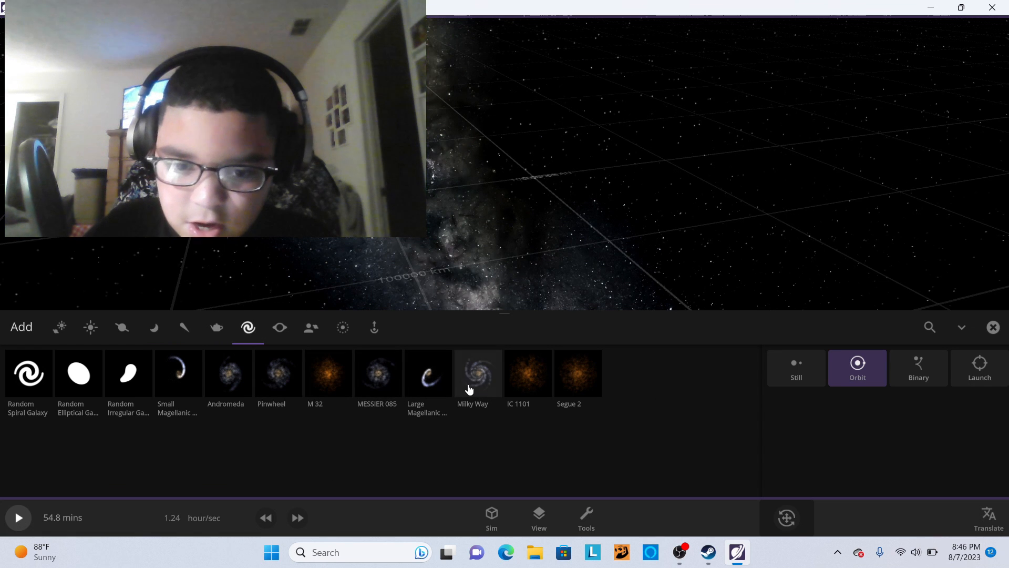
click(477, 373)
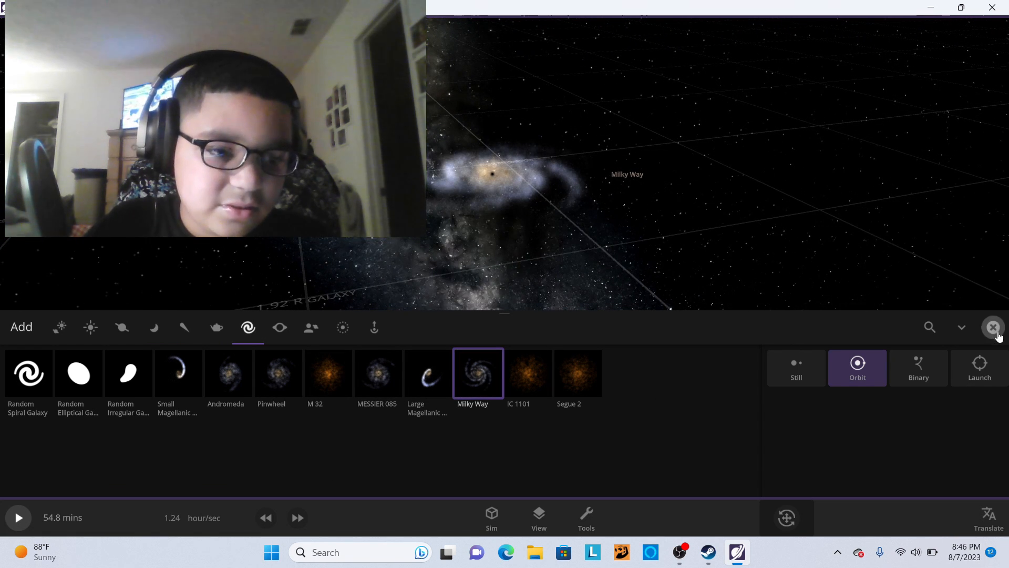
click(993, 326)
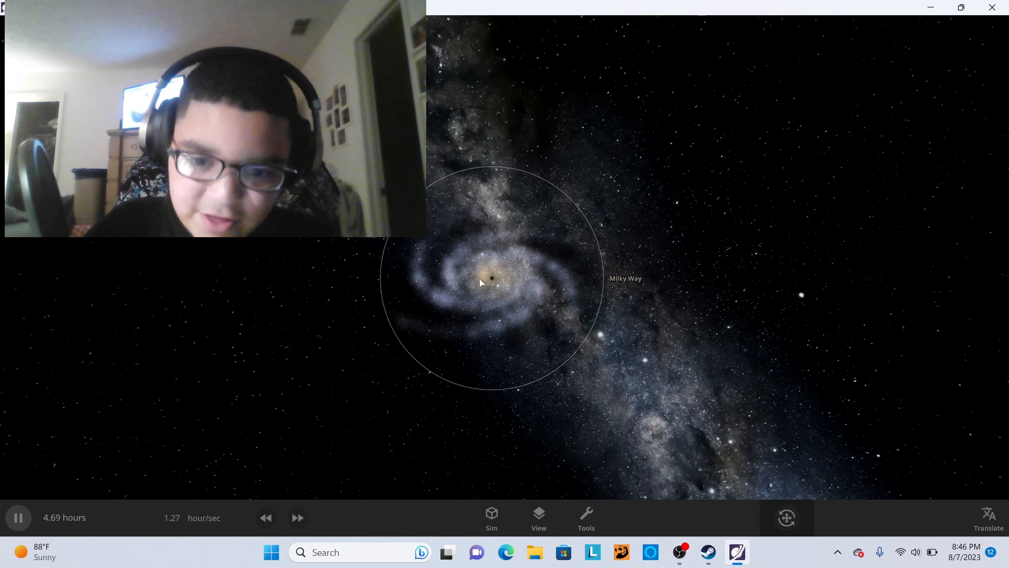
Select Sagittarius A* at the galaxy's centre, then the Milky Way as a whole.
click(487, 282)
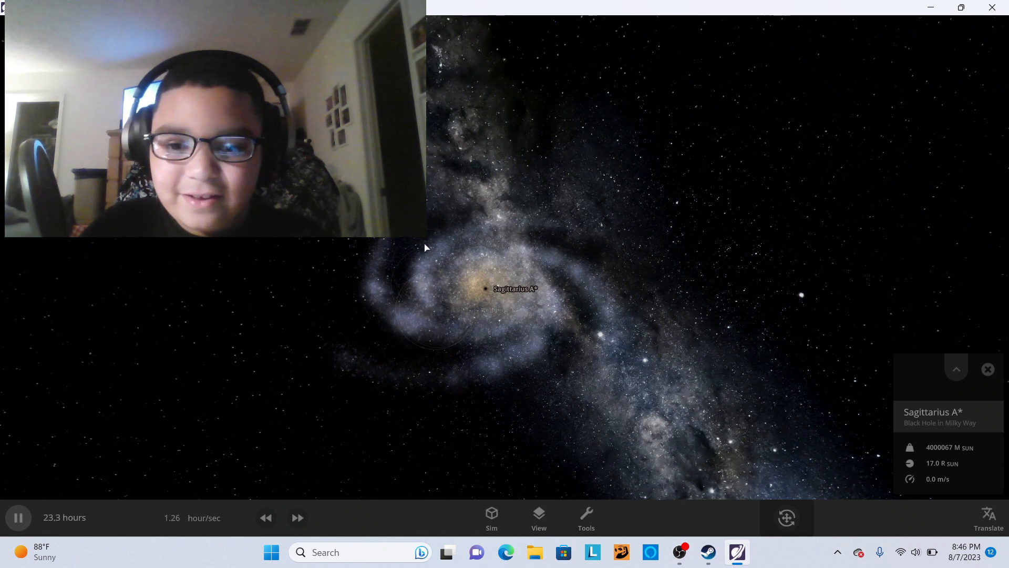
click(18, 517)
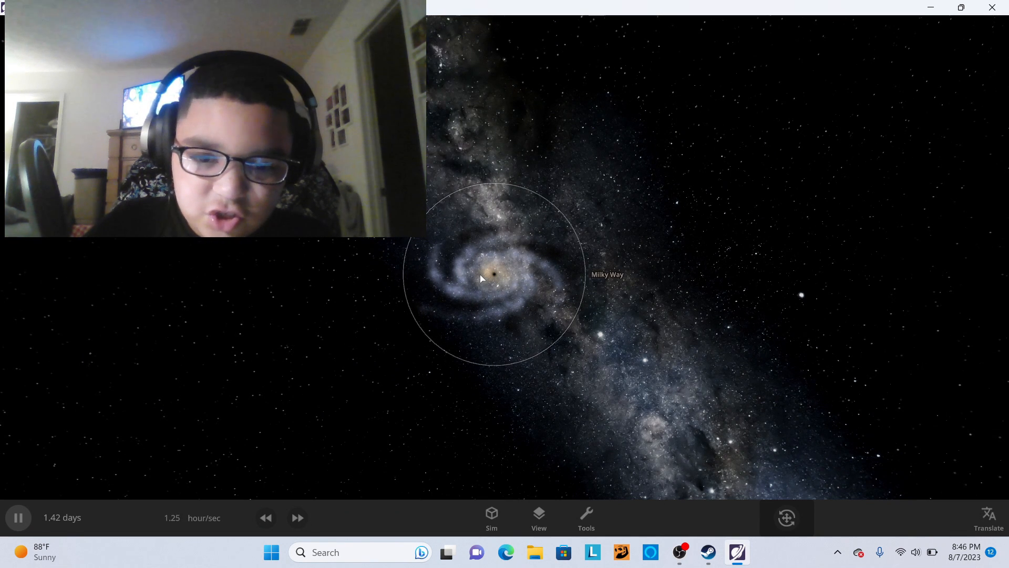
Raise the Milky Way's mass to 18.0 galaxy masses, then delete the galaxy.
click(492, 277)
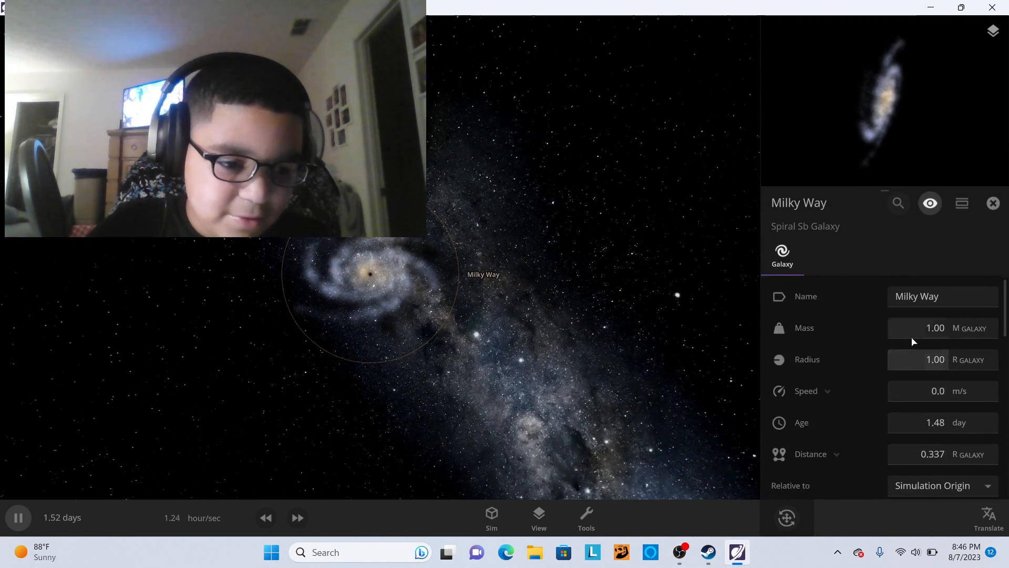
click(934, 328)
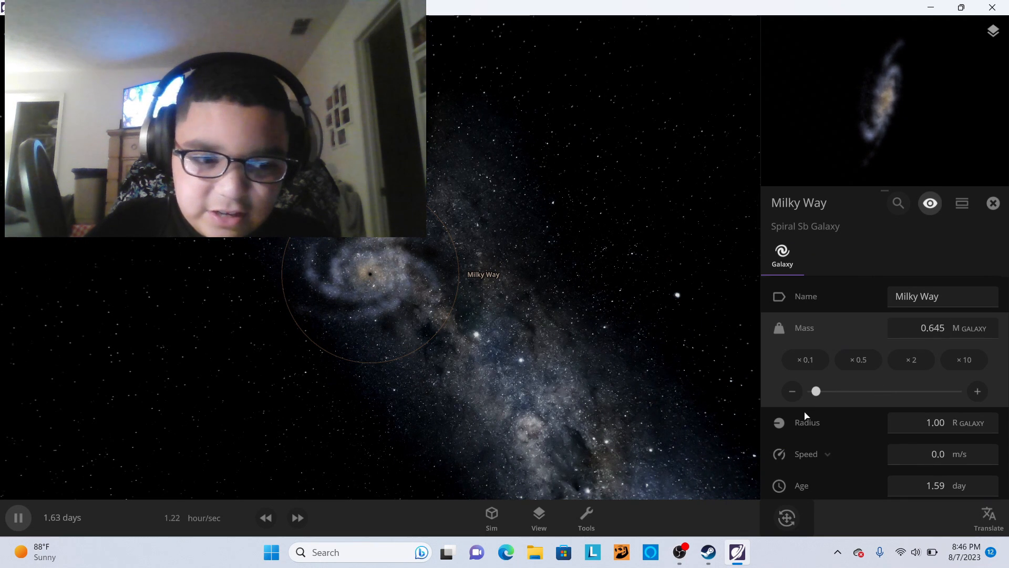
drag(816, 391, 962, 391)
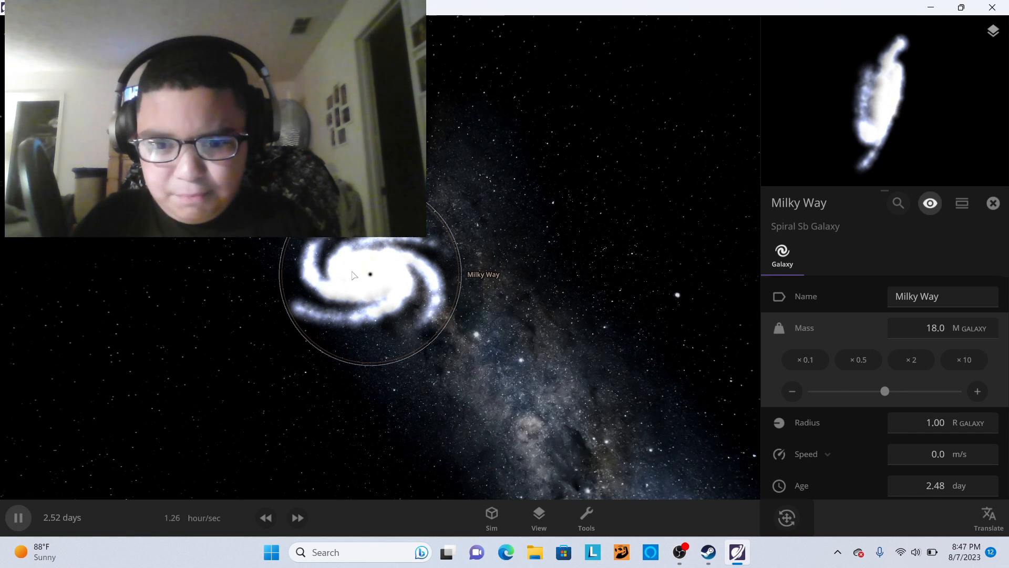
click(991, 202)
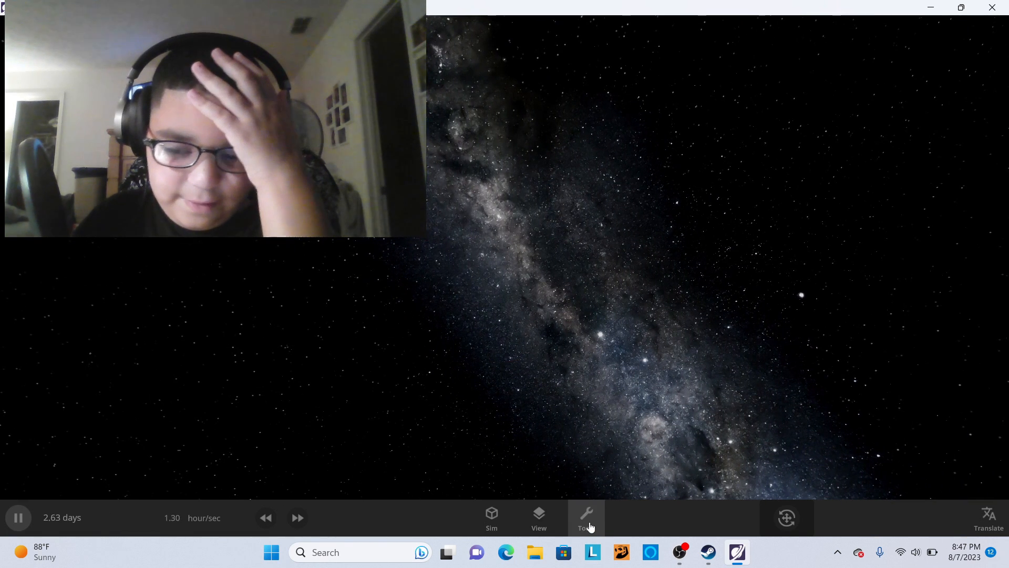
Place Earth with its Moon from the planets list into the empty space.
click(585, 518)
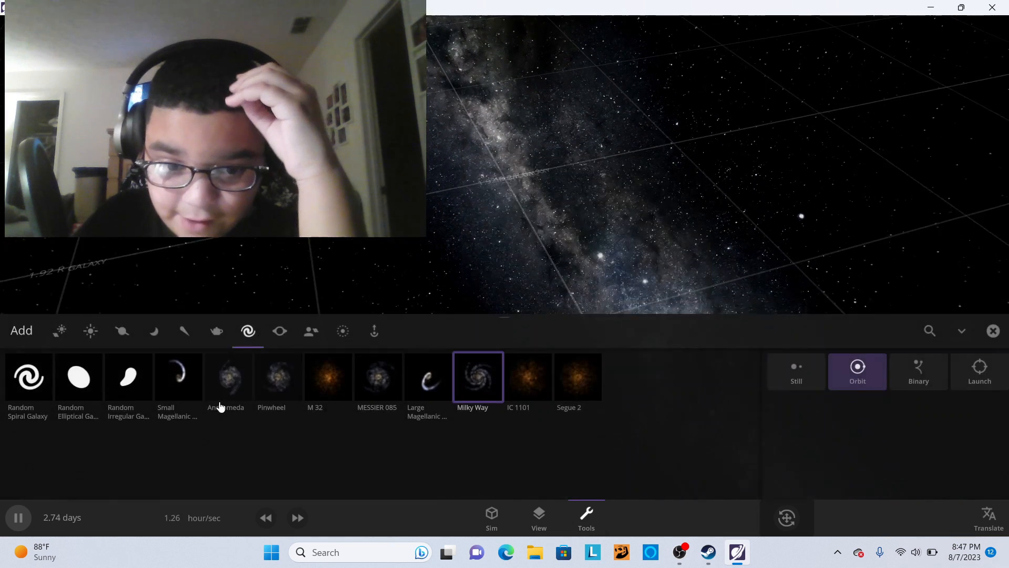
click(90, 330)
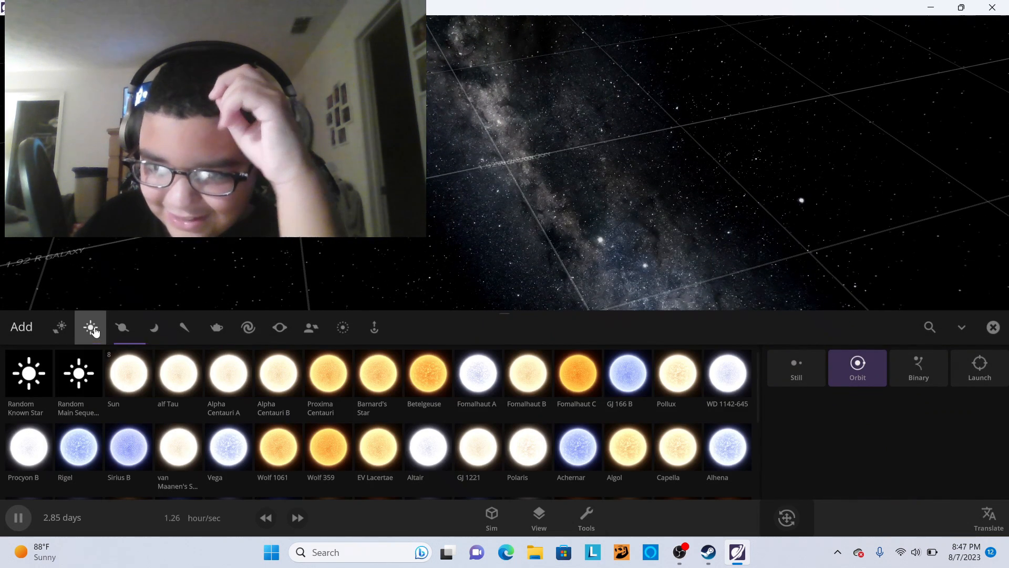
click(59, 326)
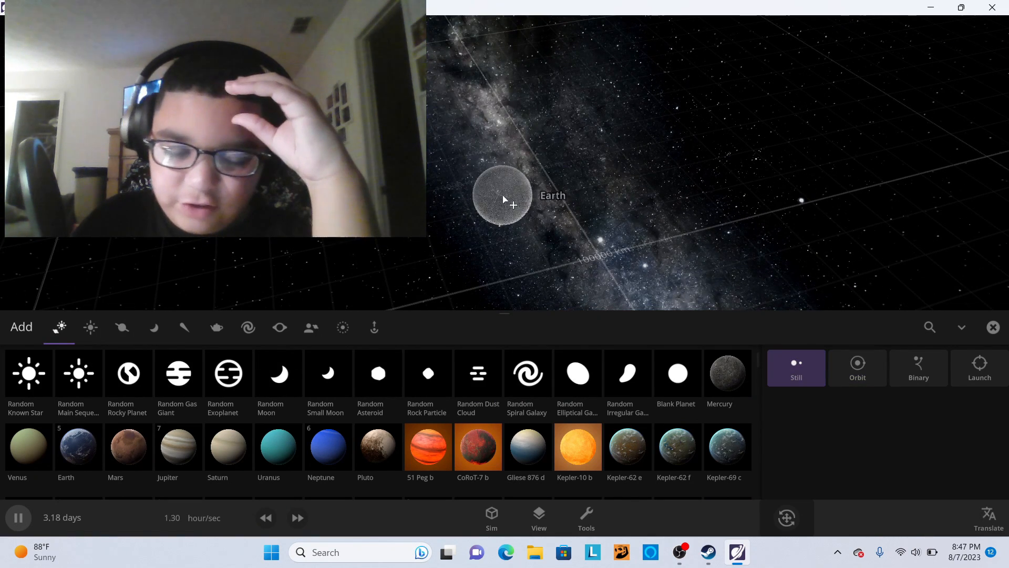
click(993, 327)
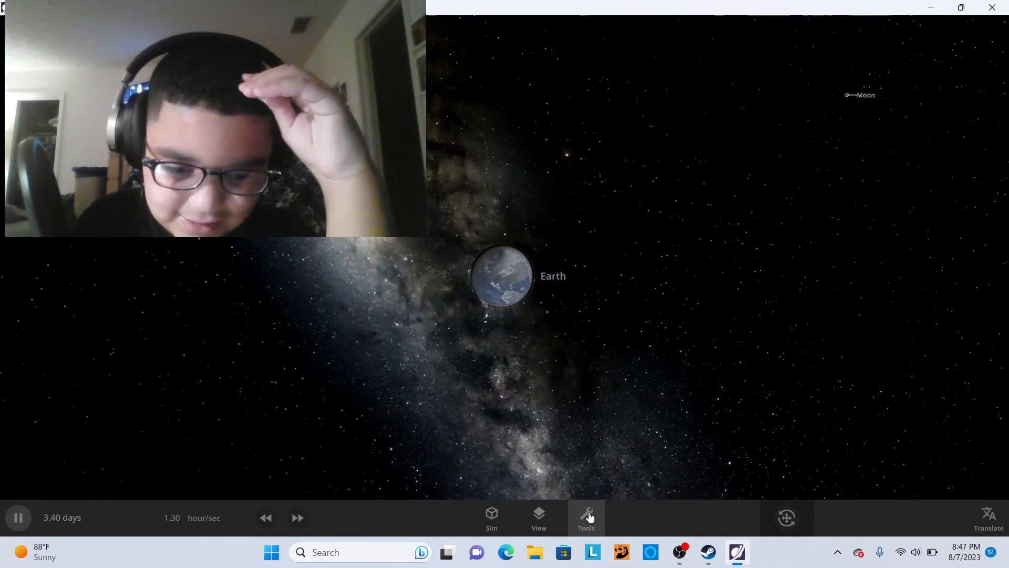
Fire the Laser tool at Earth until its surface is molten, then check its quick stats.
click(585, 517)
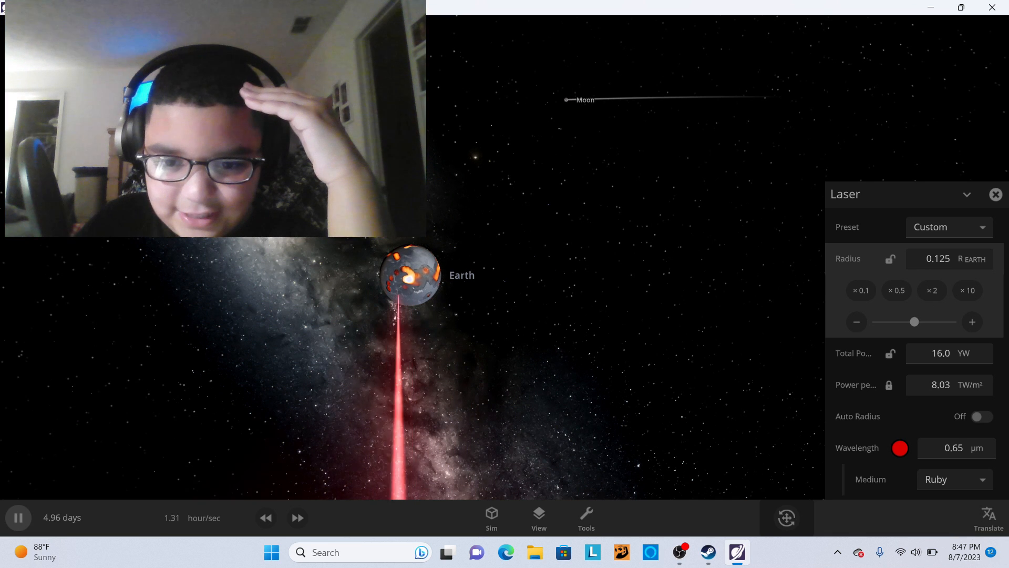
click(967, 290)
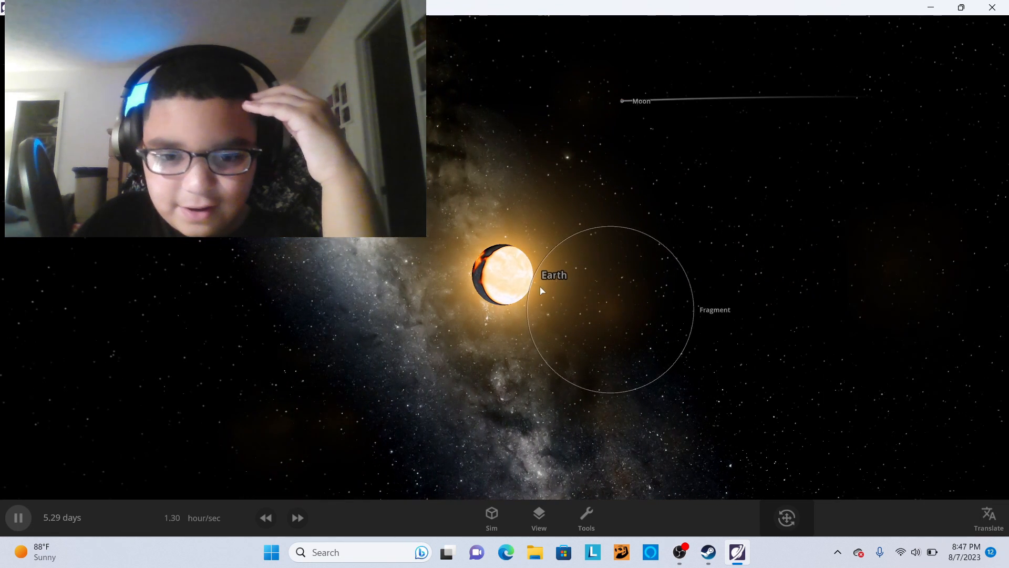
click(503, 273)
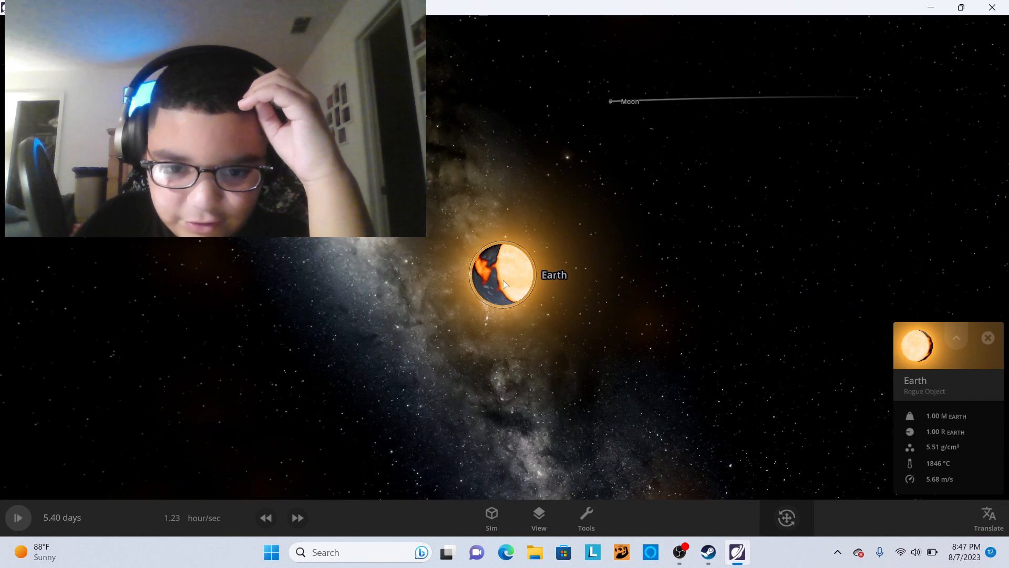
Read Earth's temperature of about 1039 °C and expand its full properties.
click(18, 517)
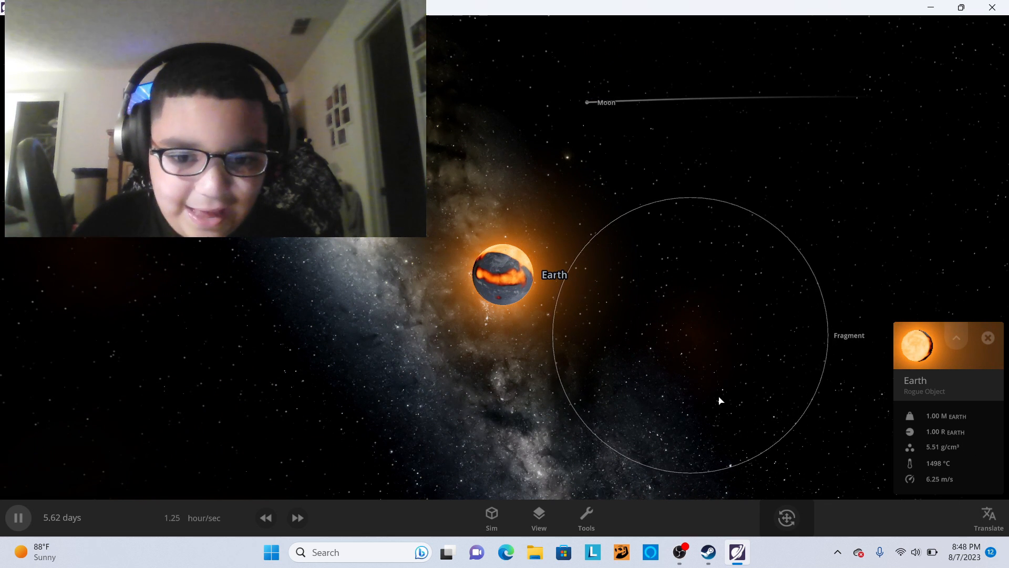
click(986, 337)
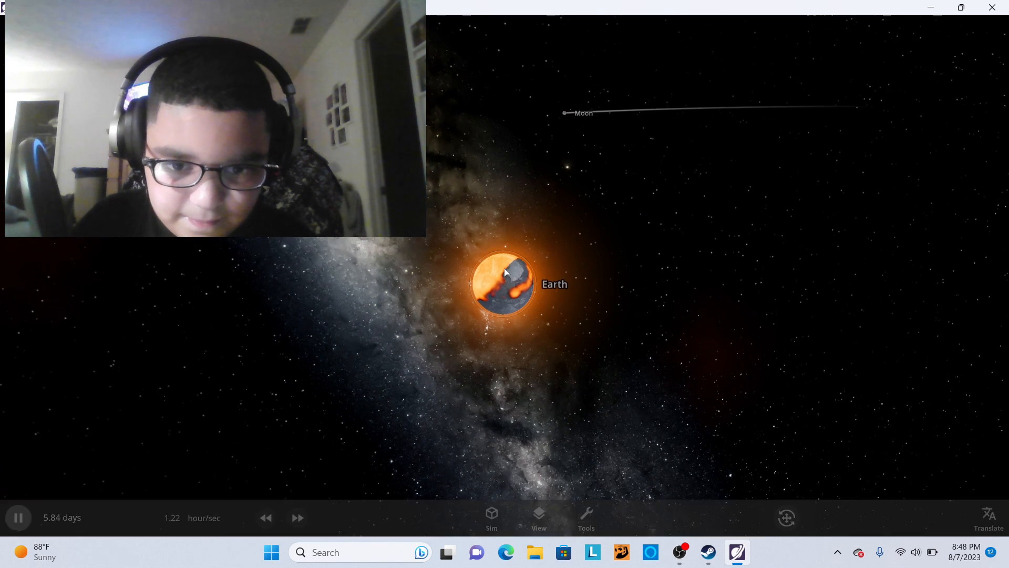
click(504, 283)
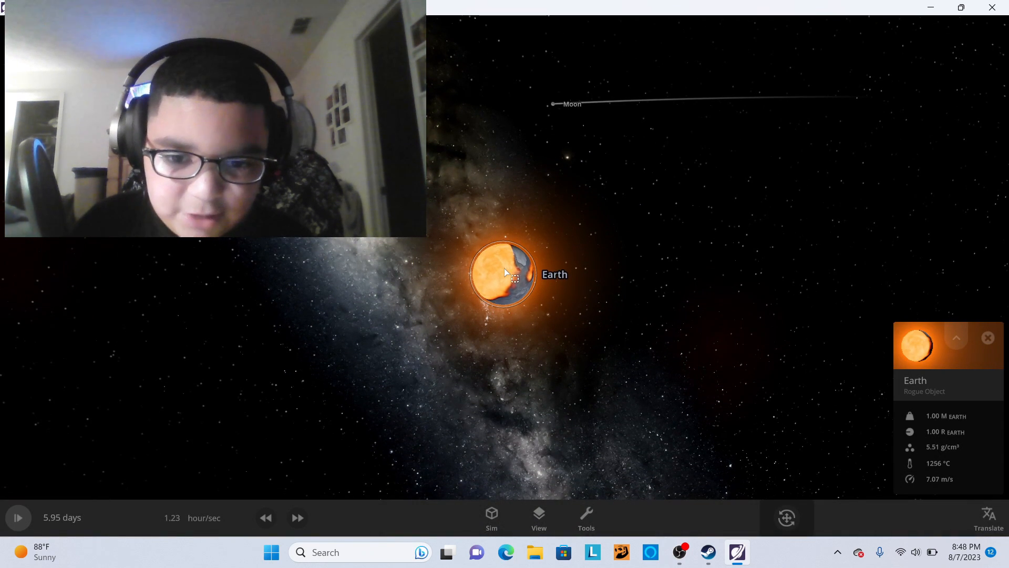
click(18, 517)
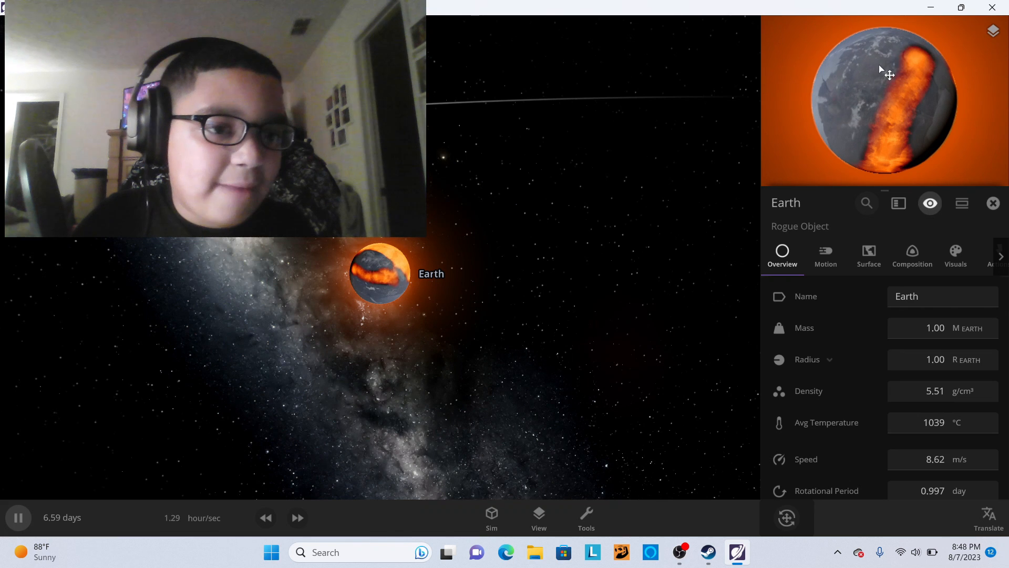
Restart the simulation from the Time panel, confirming in the Confirm Restart dialog.
click(62, 517)
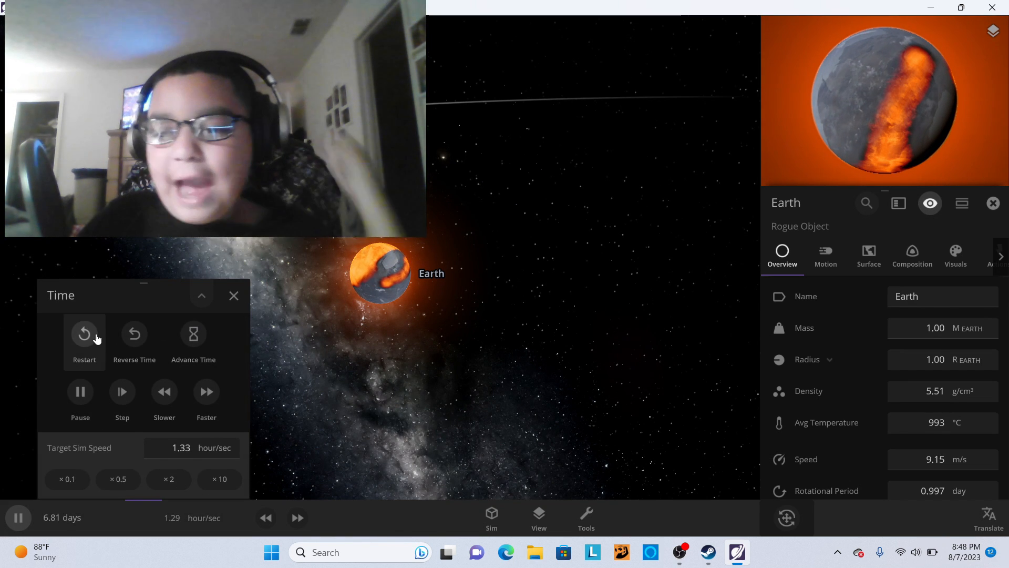
click(84, 334)
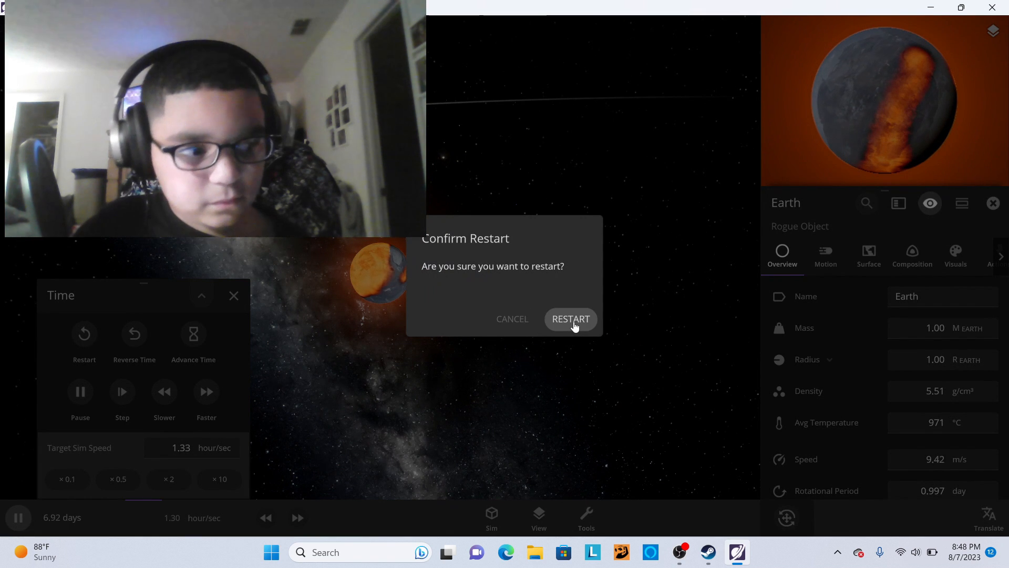
click(570, 318)
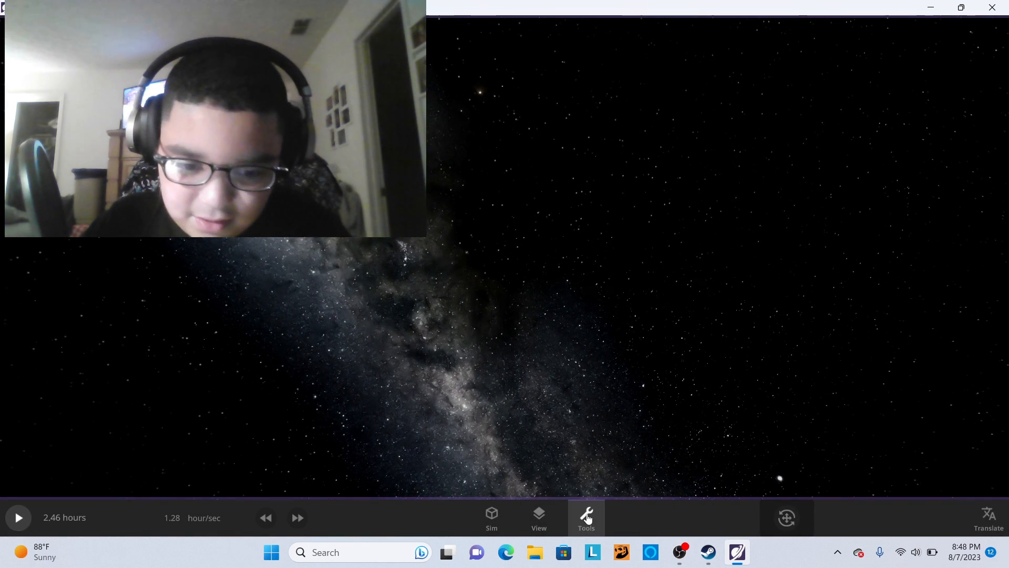
Place four copies of Mars clustered in empty space and select one of them.
click(585, 517)
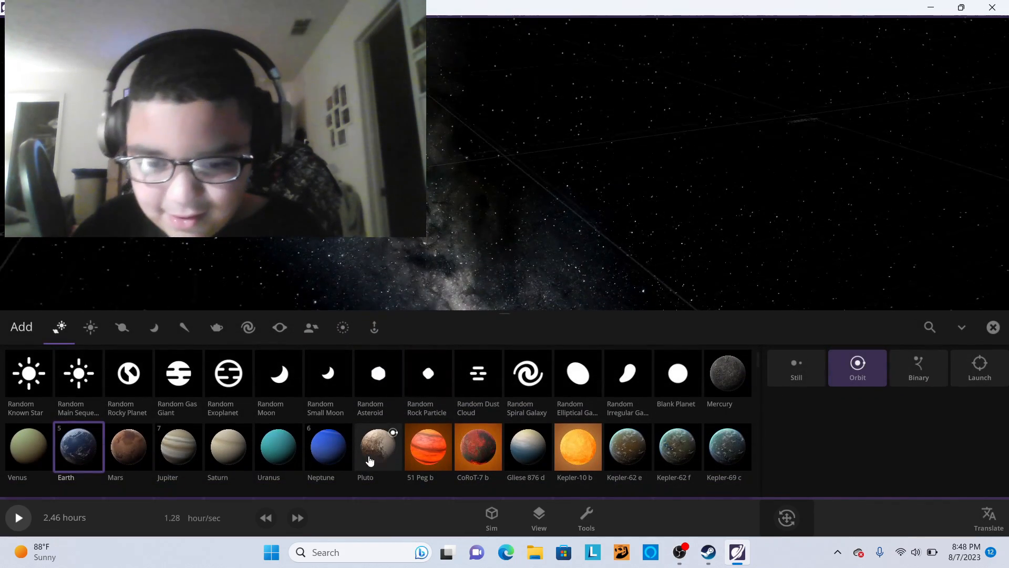
click(128, 446)
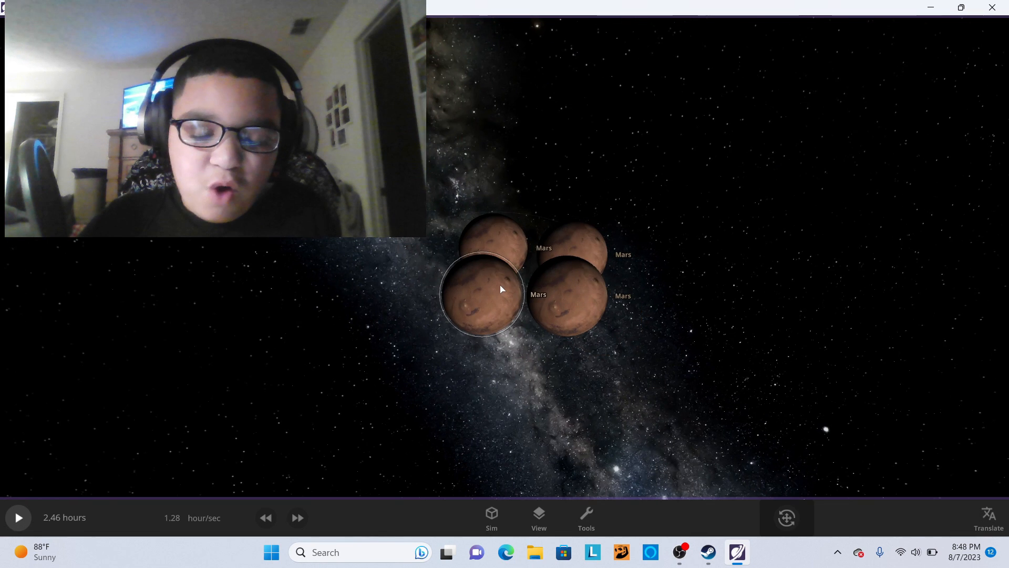
click(482, 293)
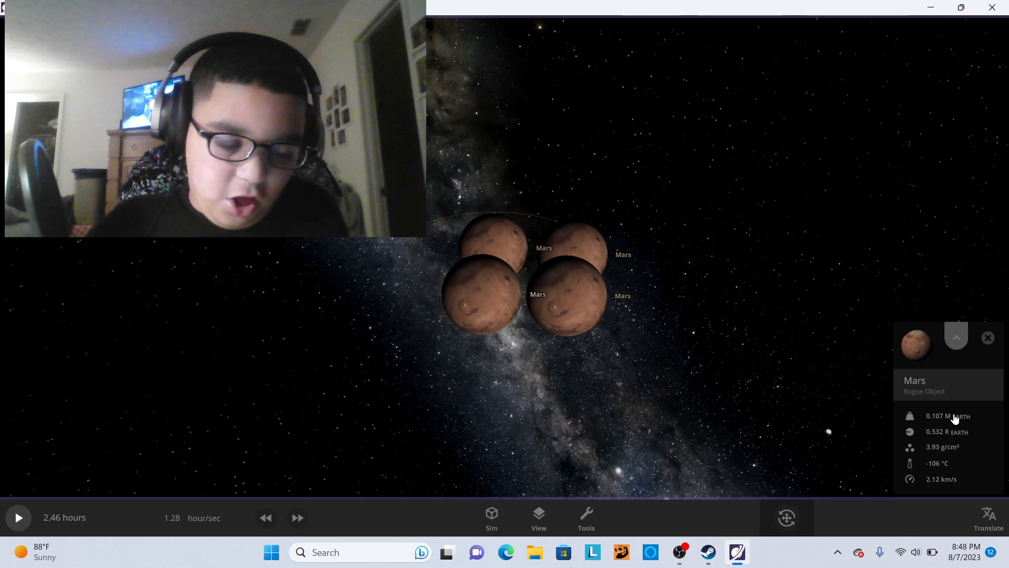
Browse this Mars's composition and motion details and switch Position Lock on.
click(913, 255)
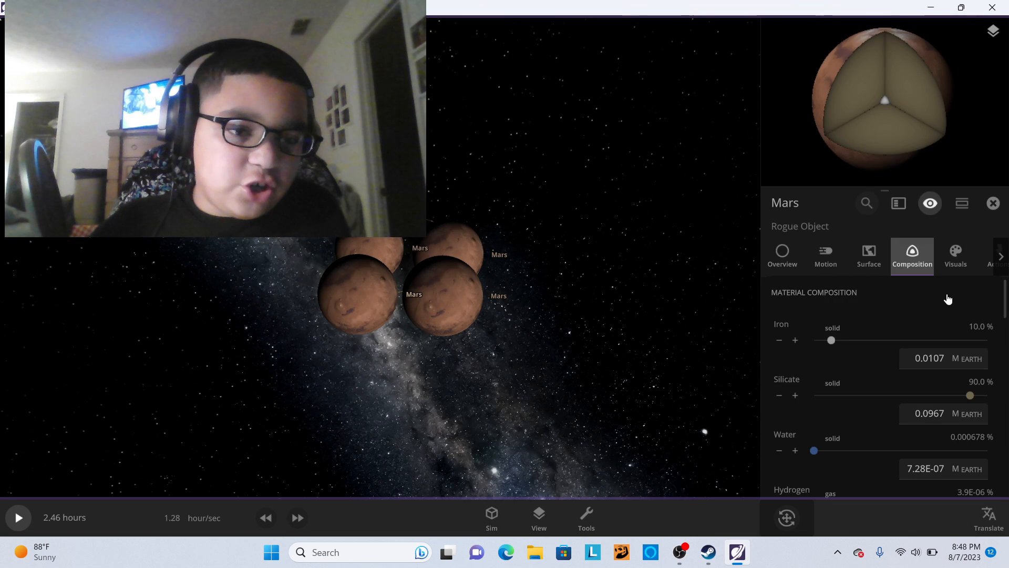
scroll(down, 3)
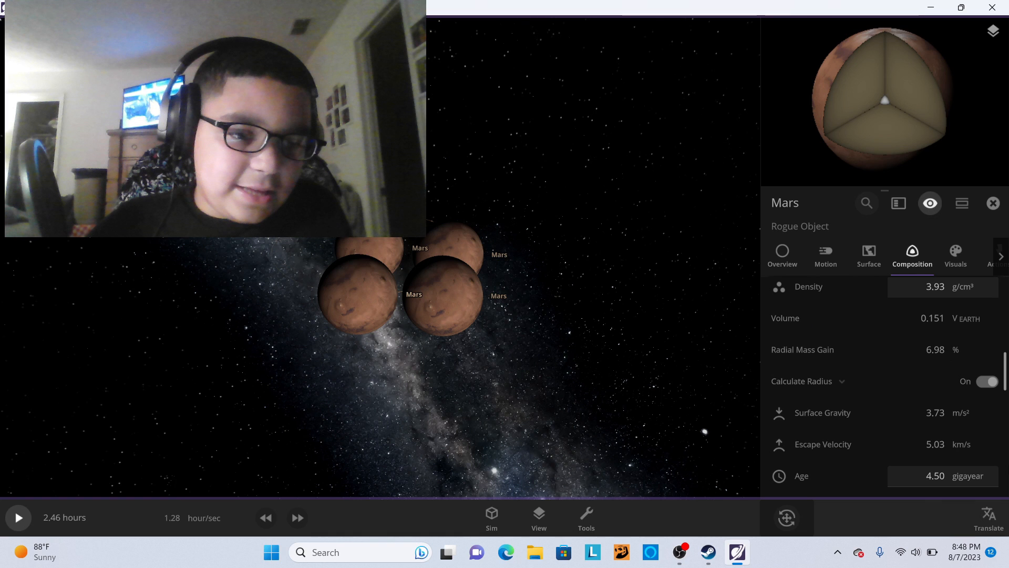
scroll(down, 3)
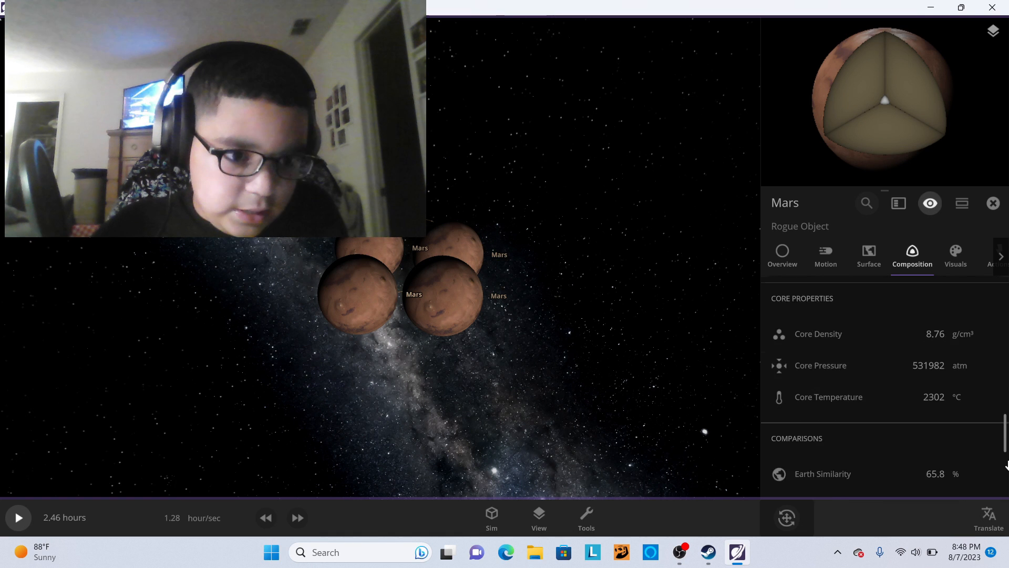
click(825, 255)
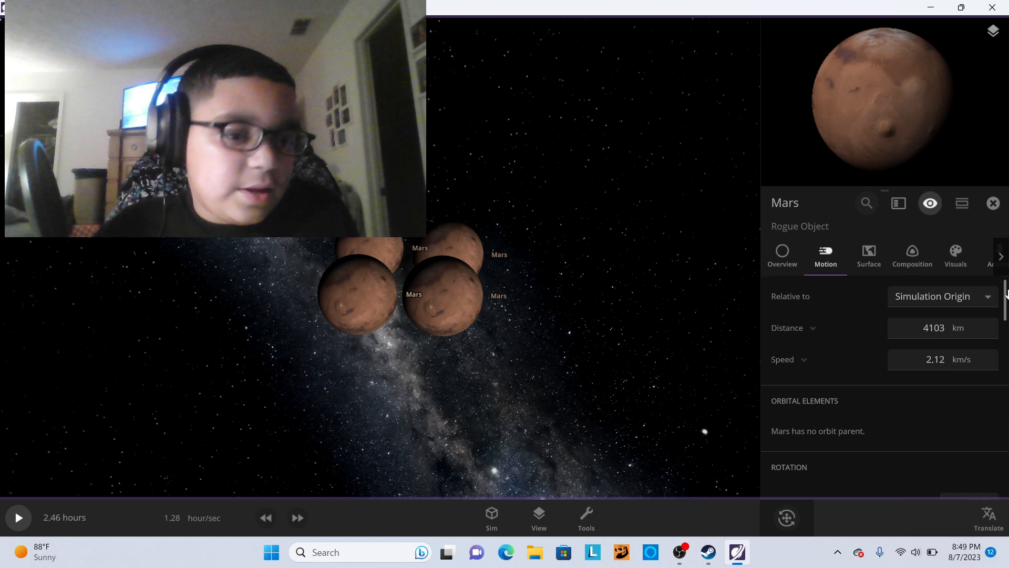
scroll(down, 3)
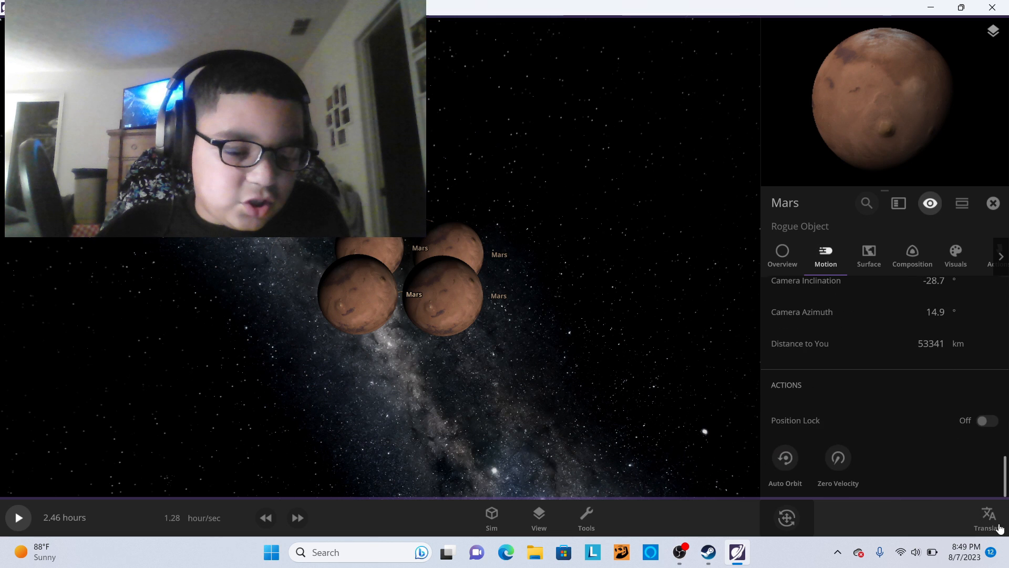
click(985, 421)
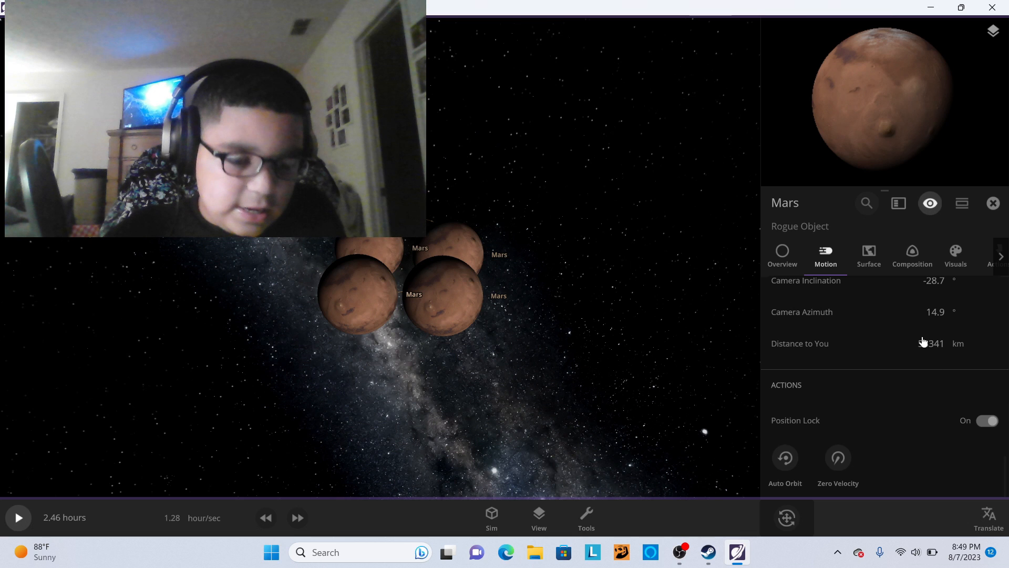
Show Mars's surface temperature map averaging −106 °C.
click(868, 257)
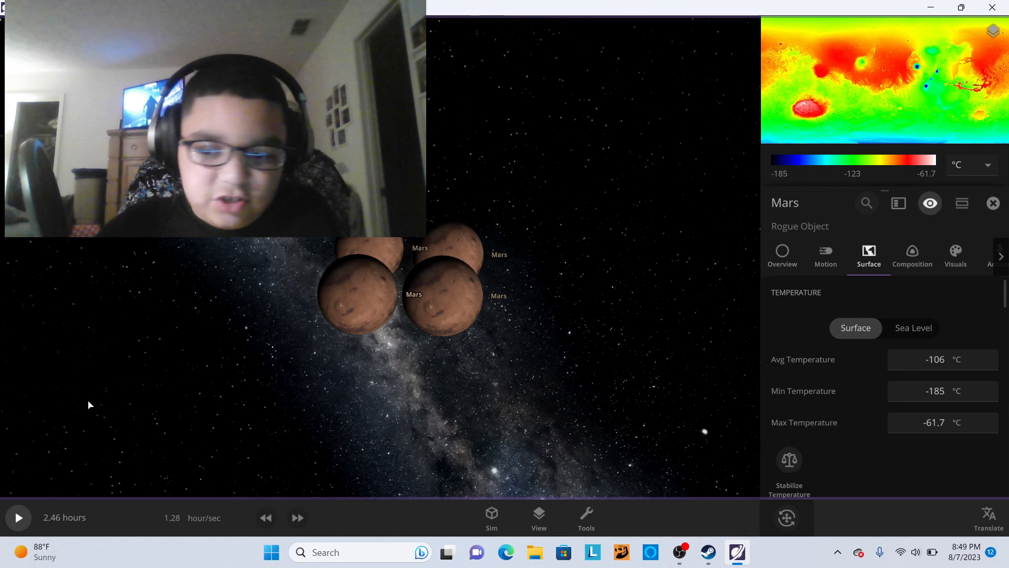